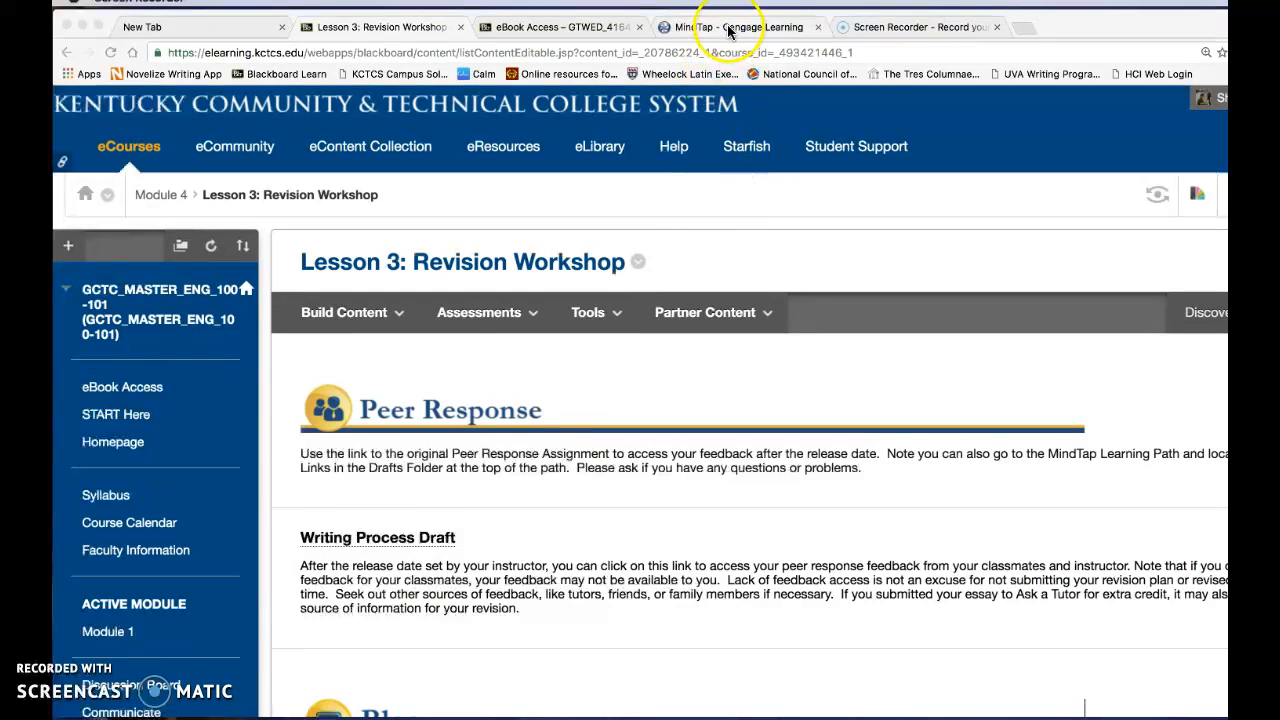
# Step: Reach the Informative Research Paper submission dashboard from the MindTap Drafts folder
pyautogui.click(740, 27)
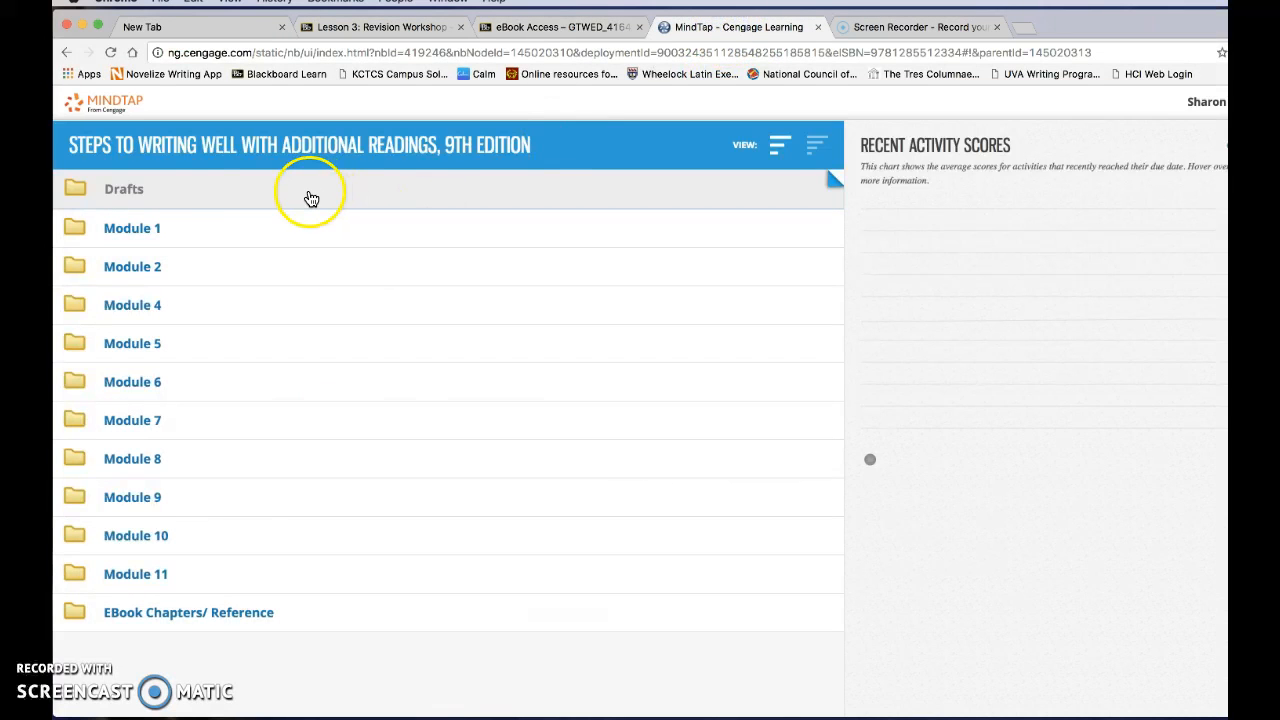
pyautogui.click(124, 188)
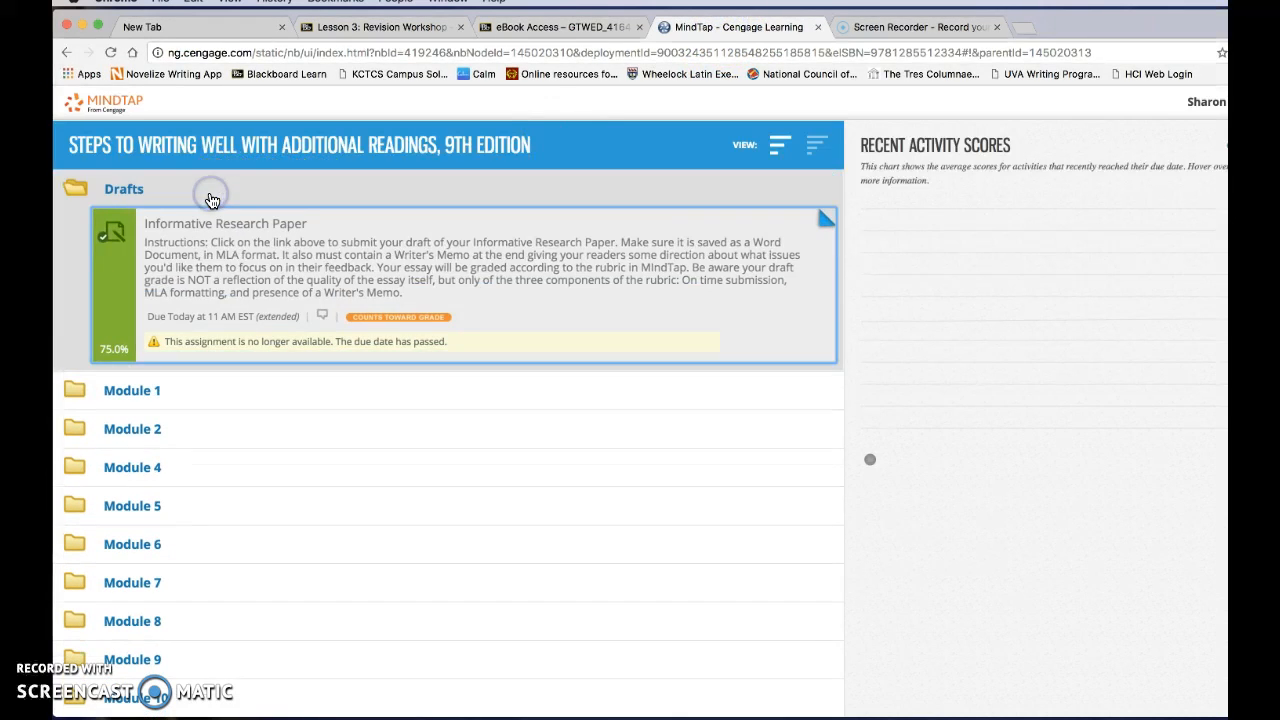
pyautogui.click(225, 223)
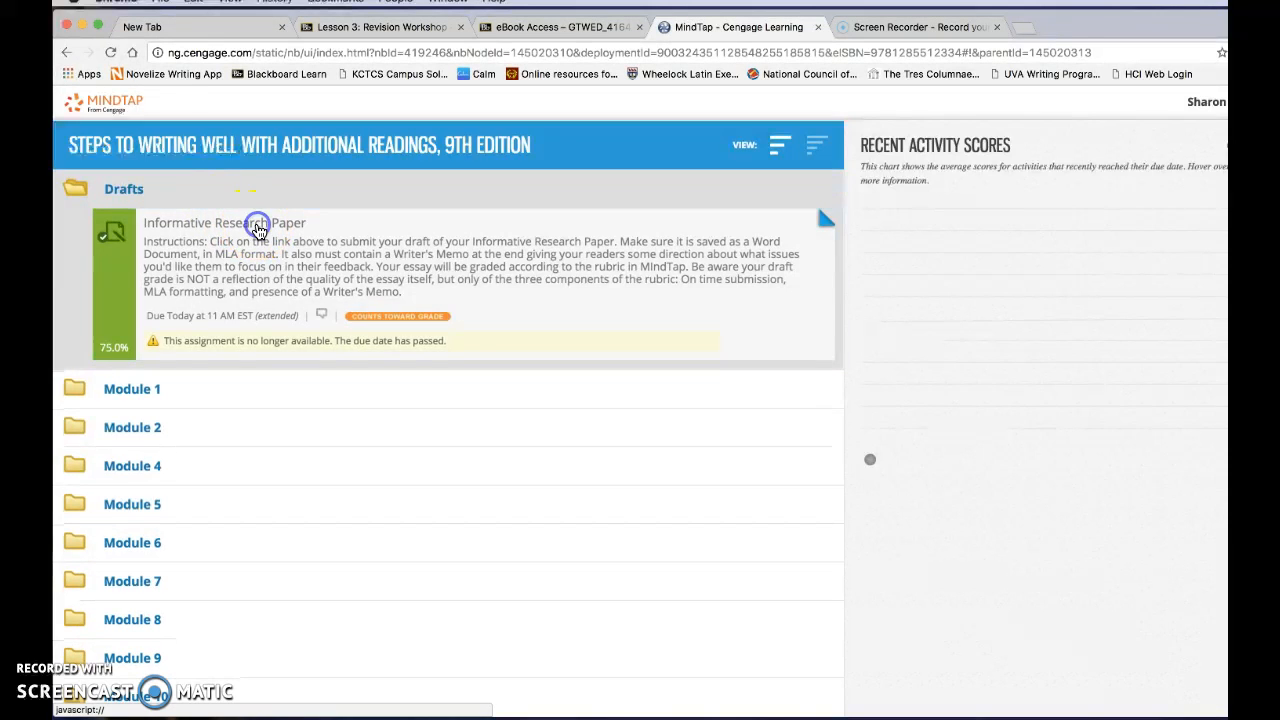
pyautogui.click(224, 222)
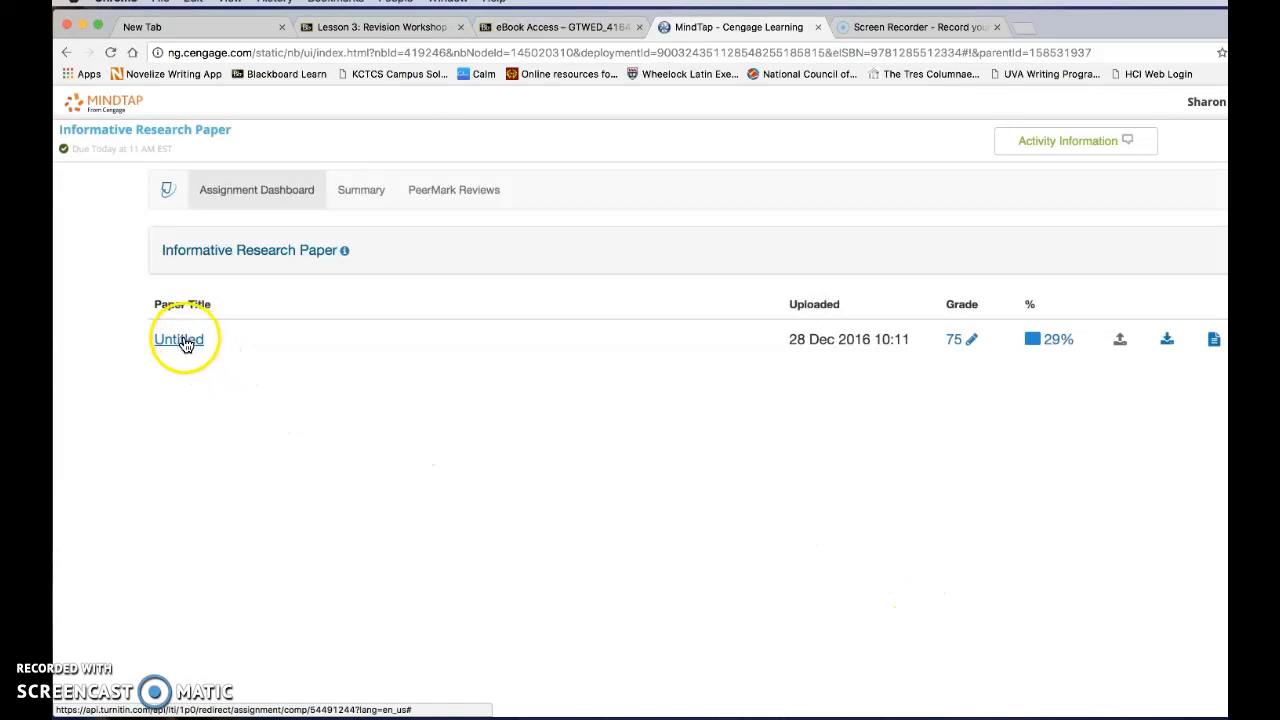
# Step: View the Untitled paper's GradeMark general comment, inline comment and per-page comments list
pyautogui.click(177, 339)
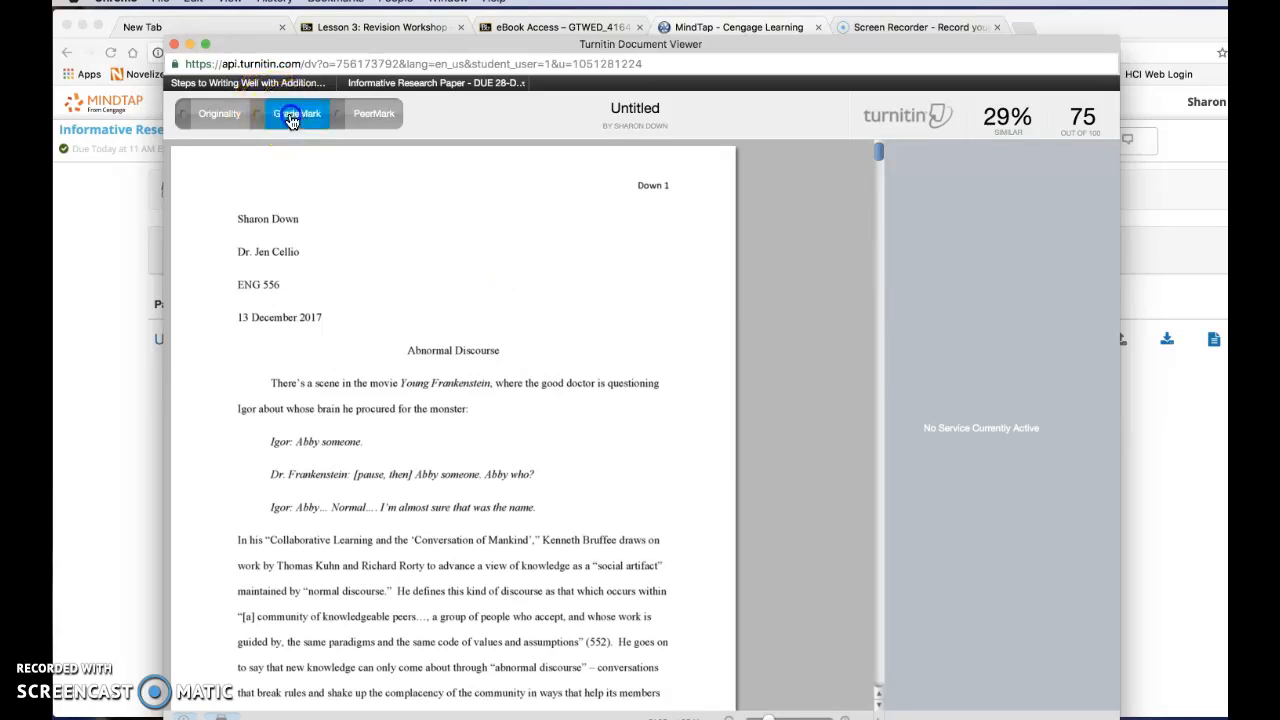
pyautogui.click(295, 113)
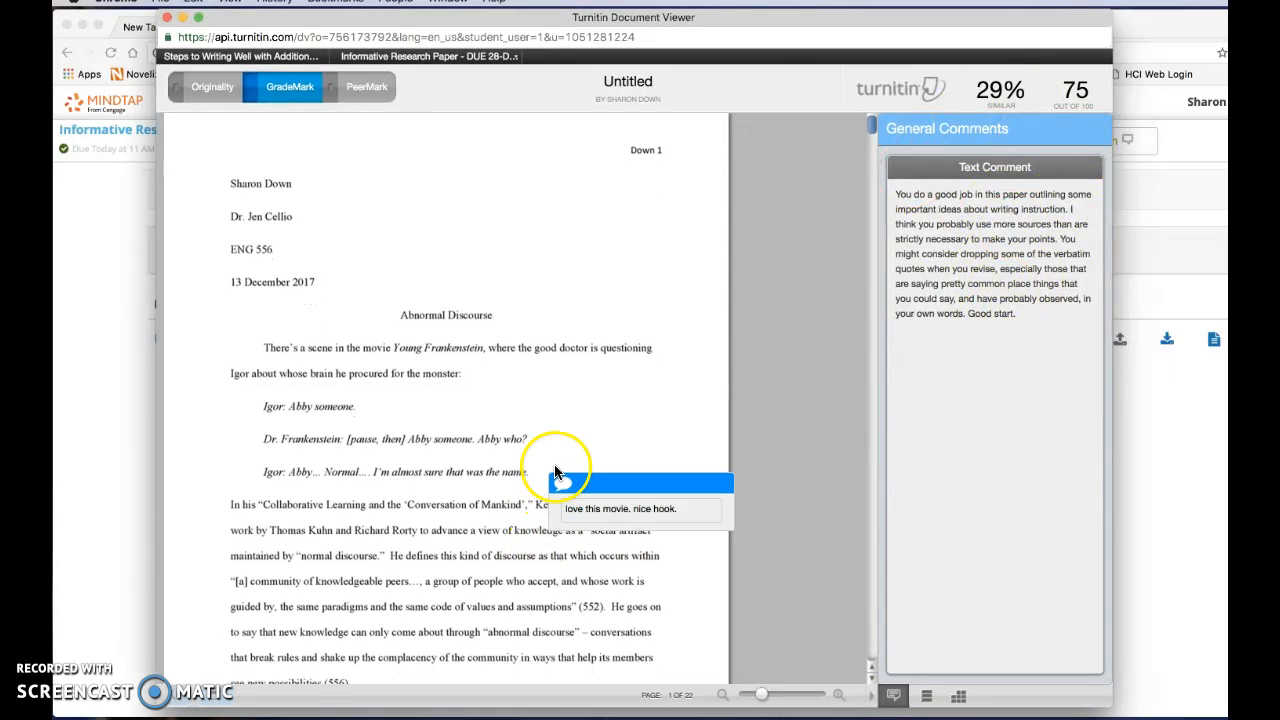
pyautogui.scroll(-3)
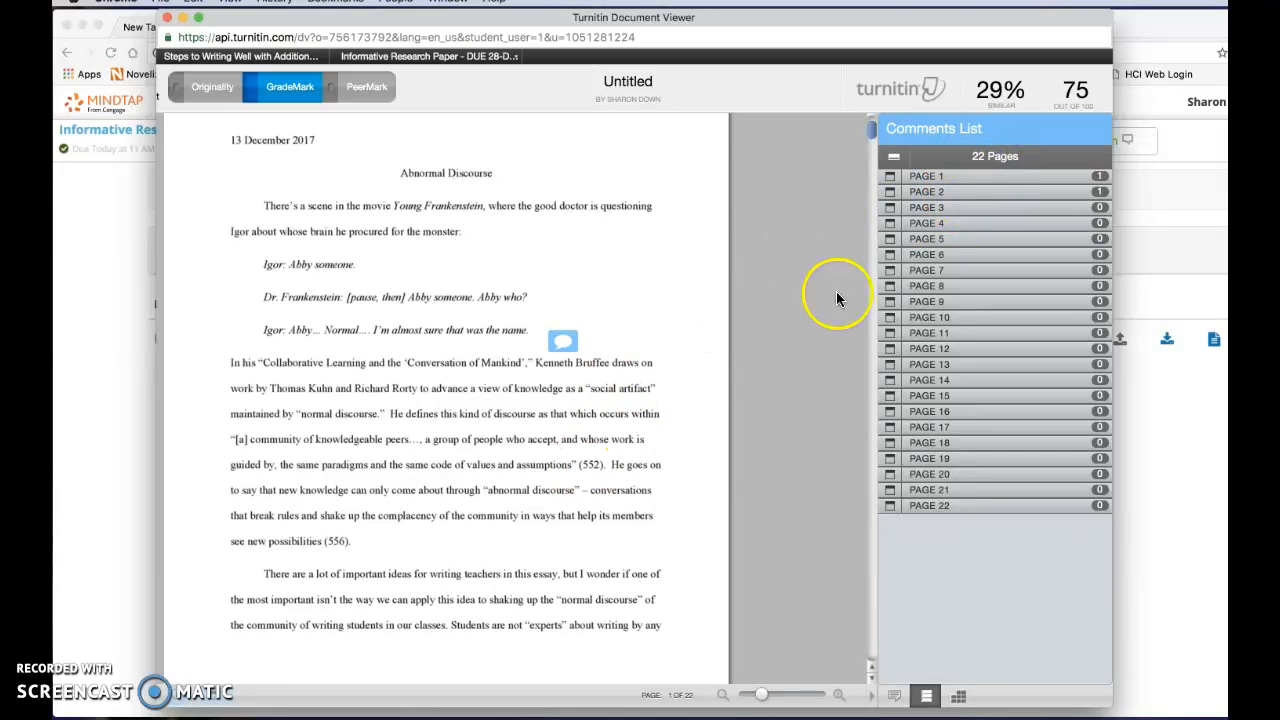
pyautogui.scroll(-3)
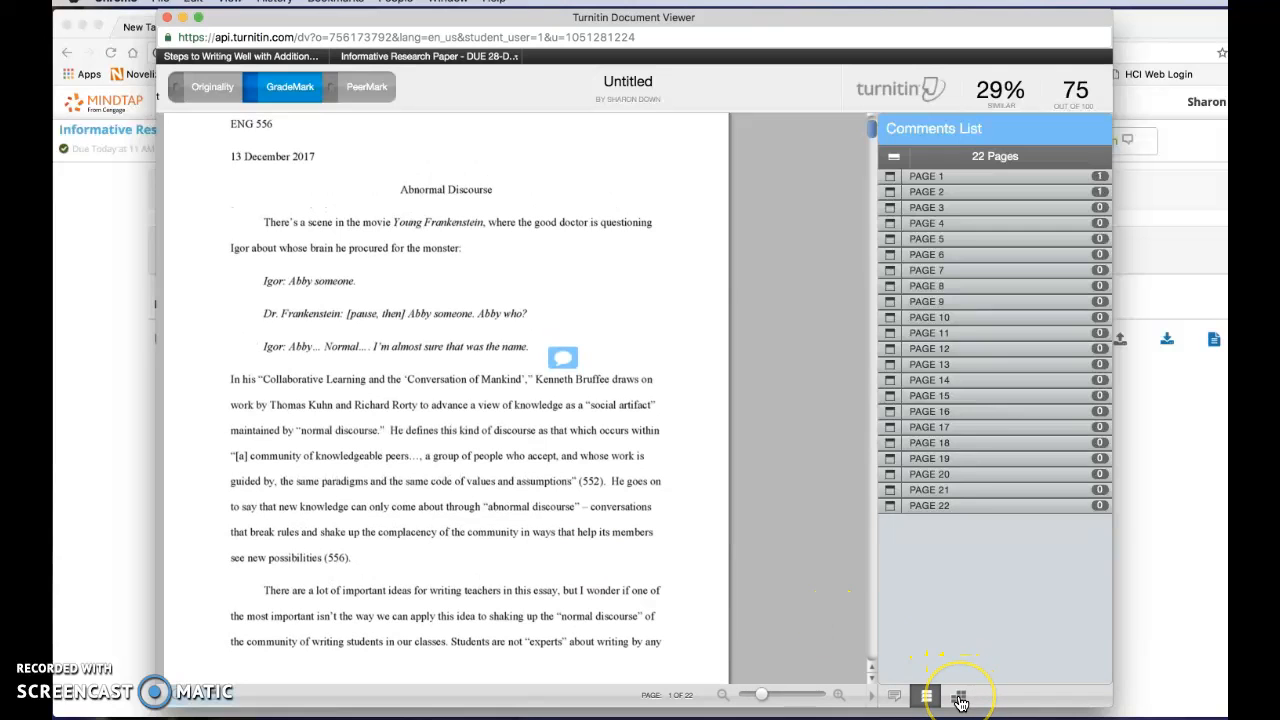
# Step: Show the rubric scoring On Time and Format fully, Writer's Memo zero, 75/100 total
pyautogui.click(957, 696)
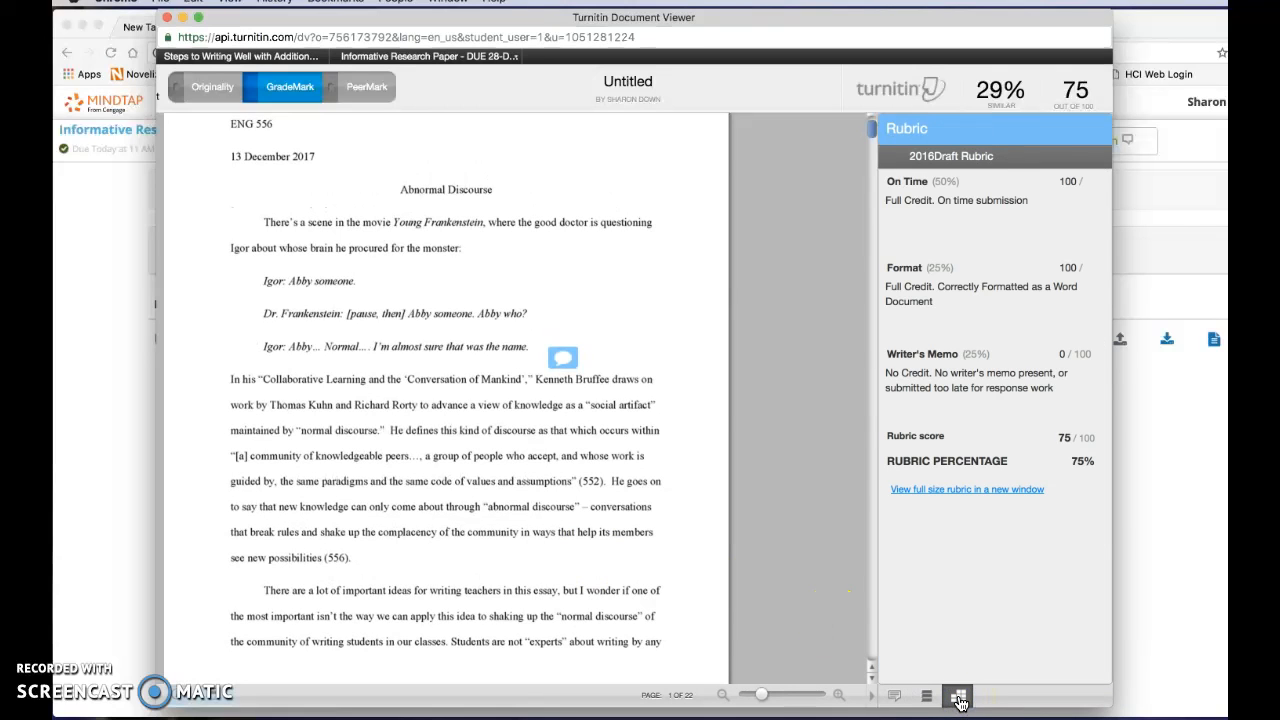
pyautogui.click(958, 695)
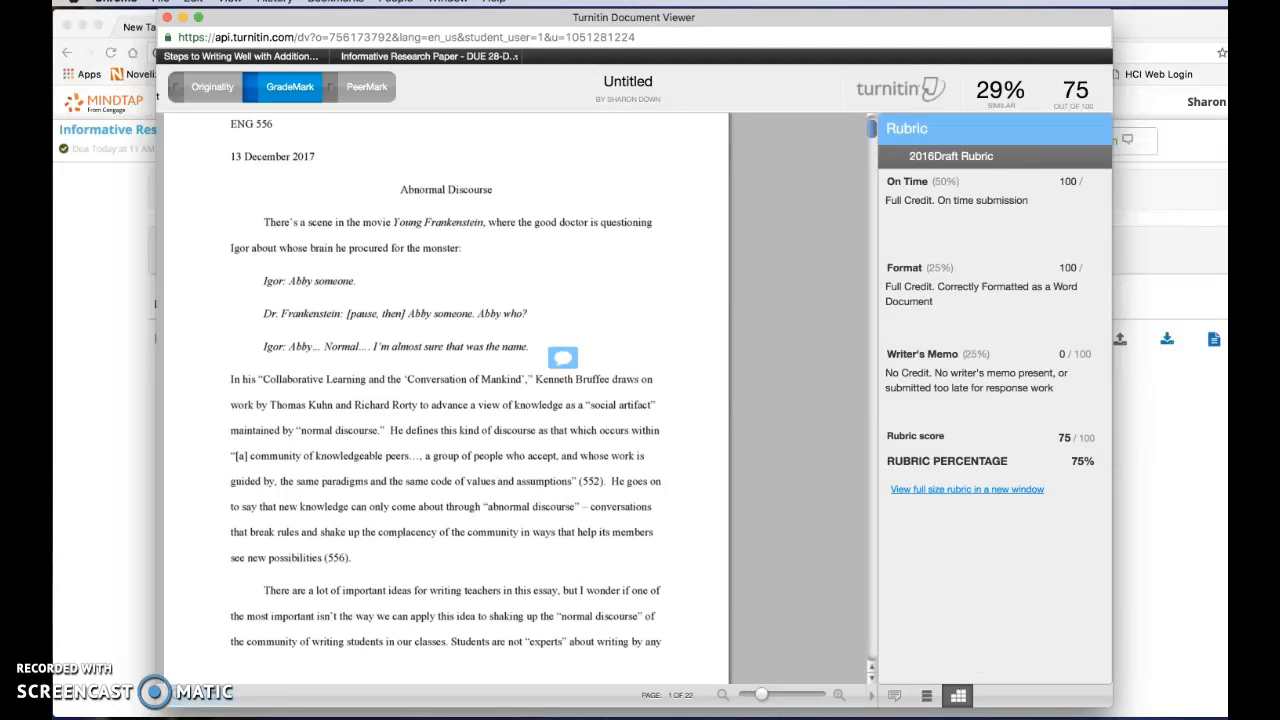
pyautogui.moveTo(938, 366)
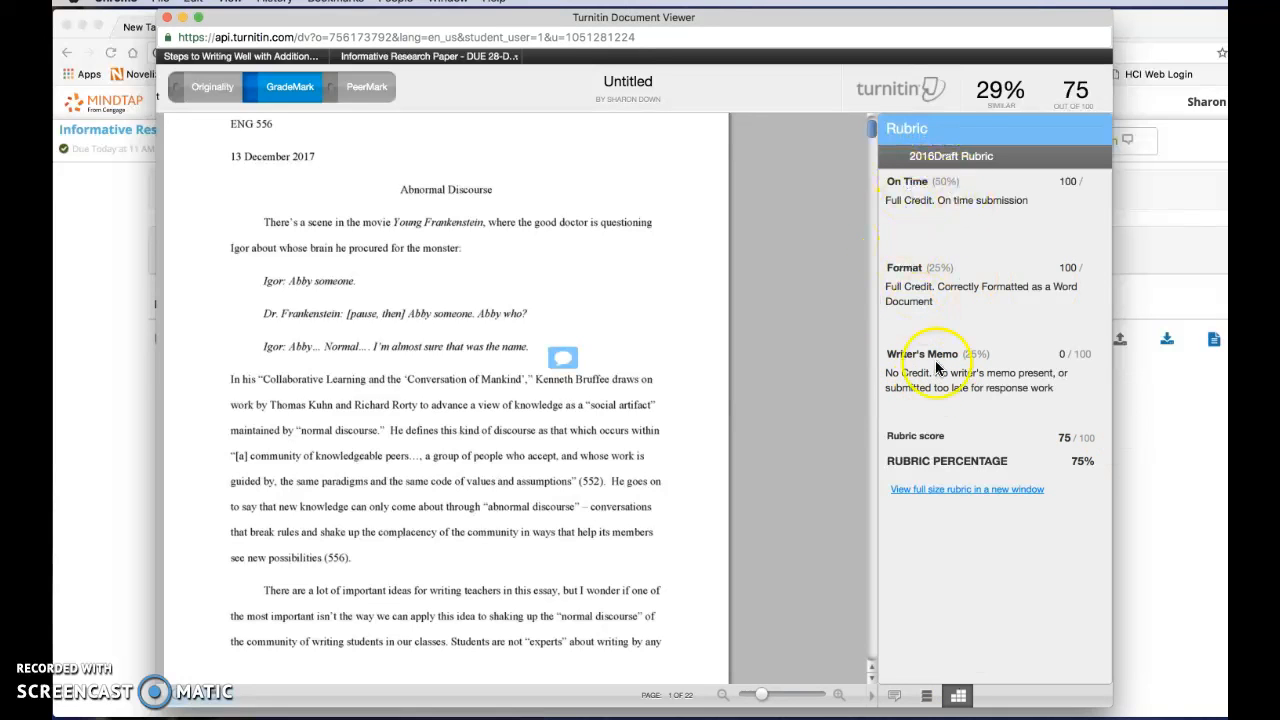
pyautogui.moveTo(943, 230)
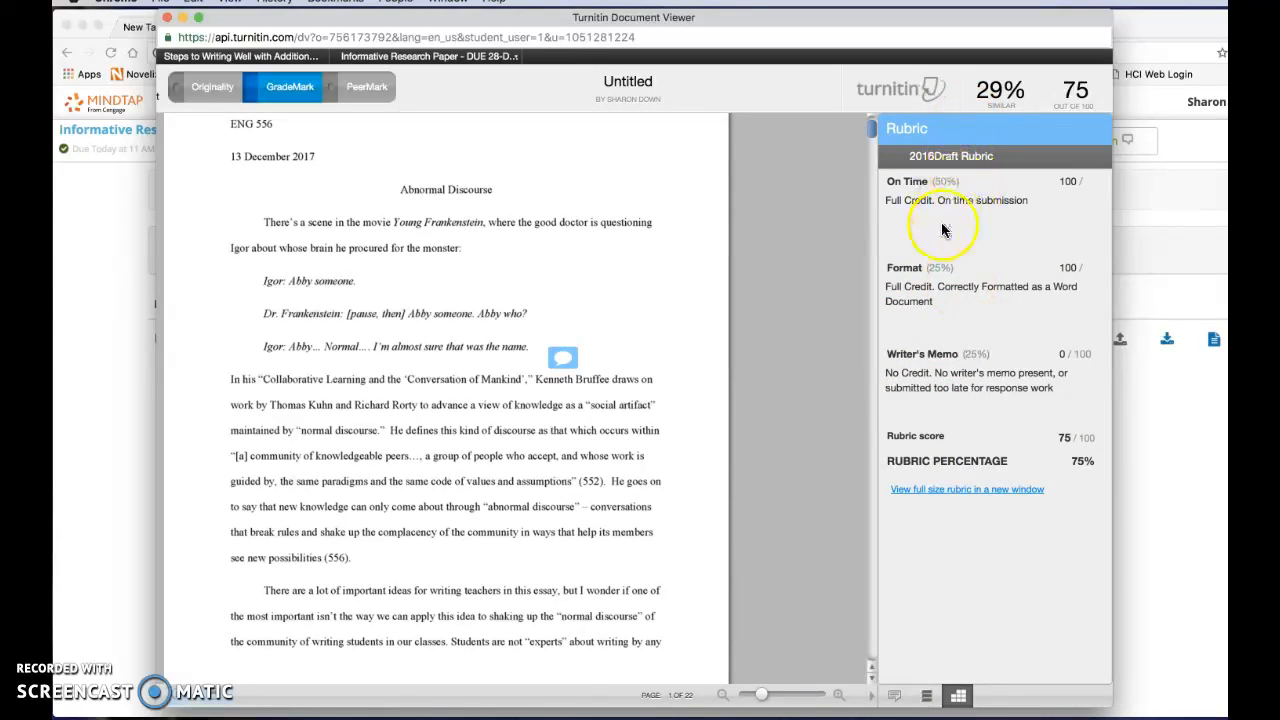
pyautogui.moveTo(967, 385)
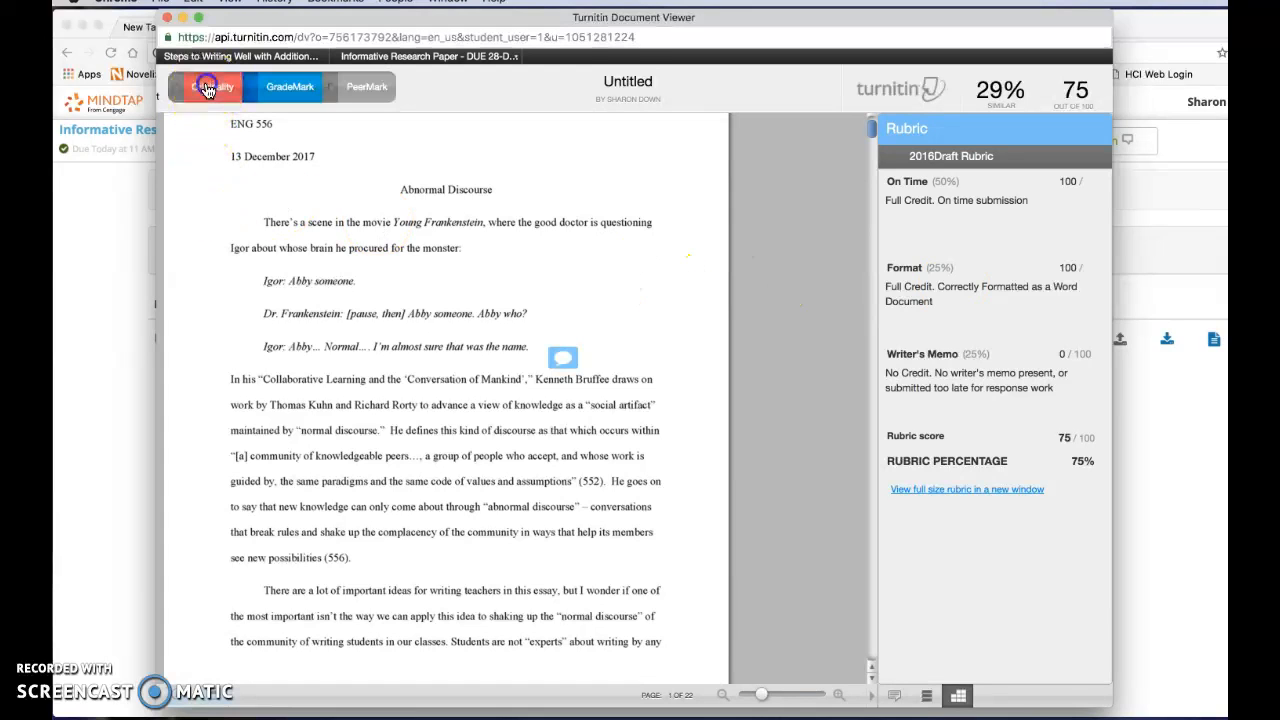
# Step: View the originality report's highlighted matches and the source breakdown for match 14
pyautogui.click(210, 86)
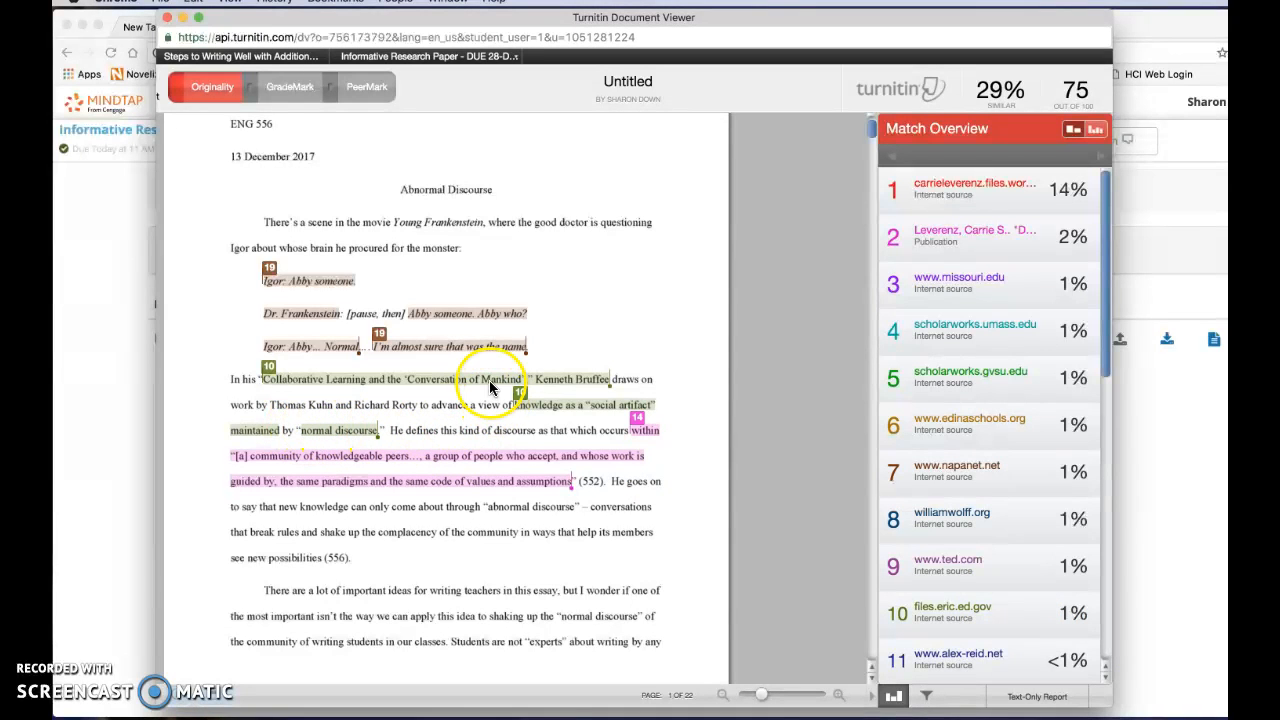
pyautogui.moveTo(525, 415)
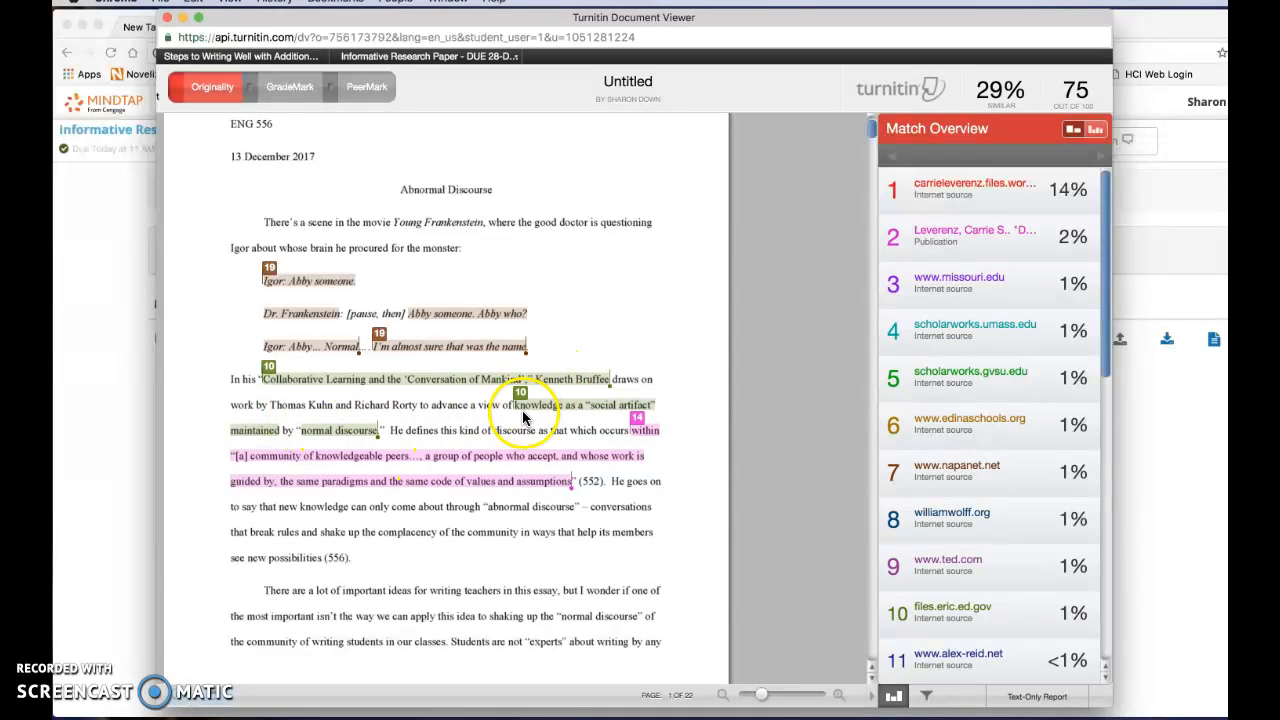
pyautogui.moveTo(587, 491)
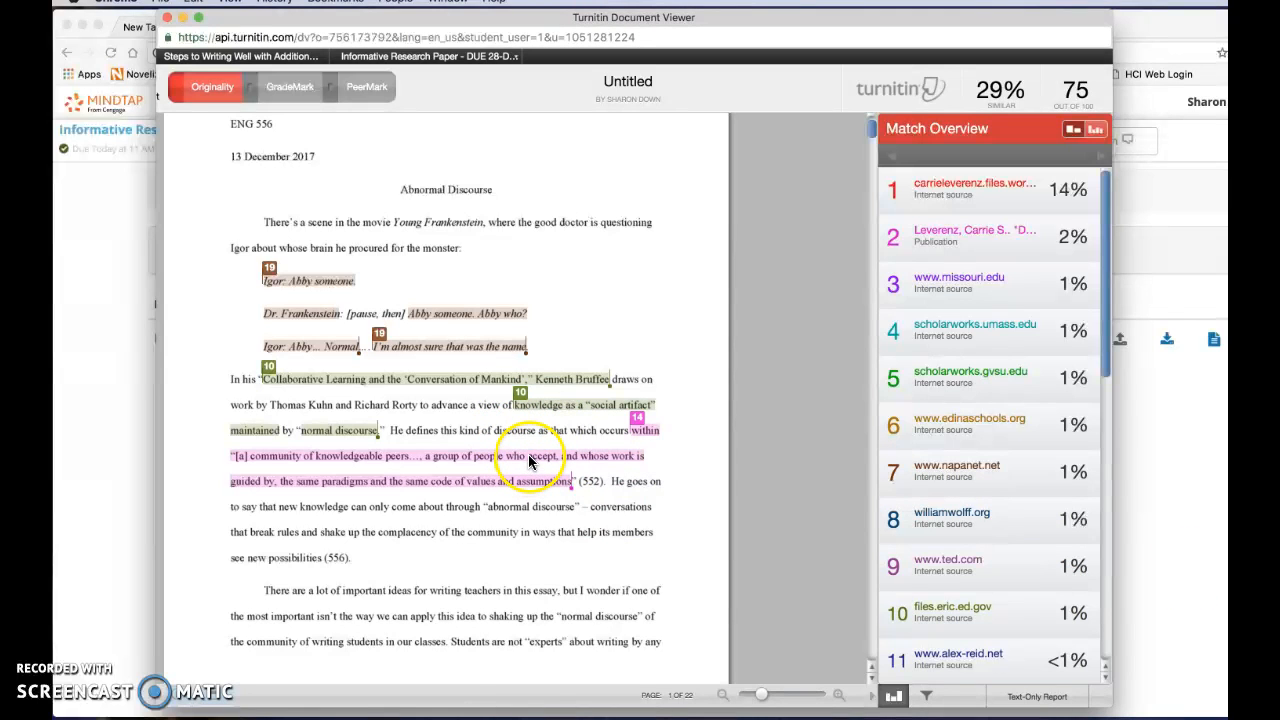
pyautogui.scroll(-3)
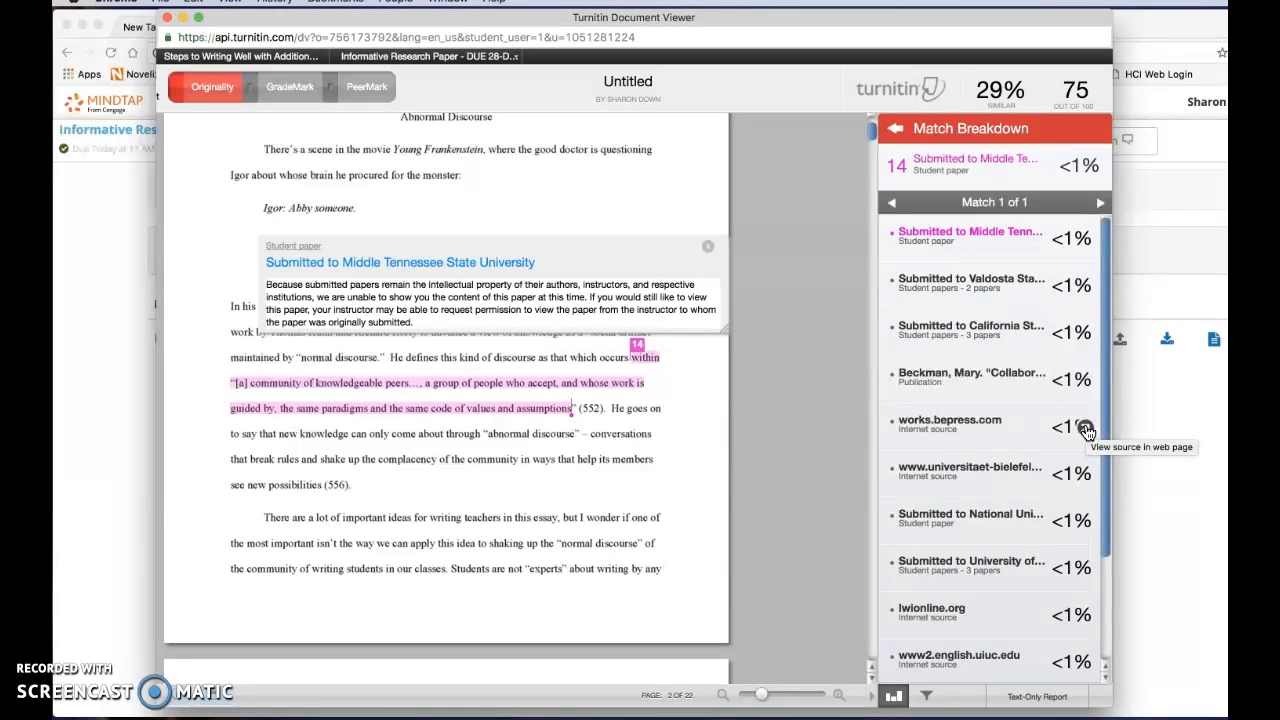
# Step: Preview match 14's works.bepress.com and lwionline.org excerpts, then return to the match overview
pyautogui.scroll(-3)
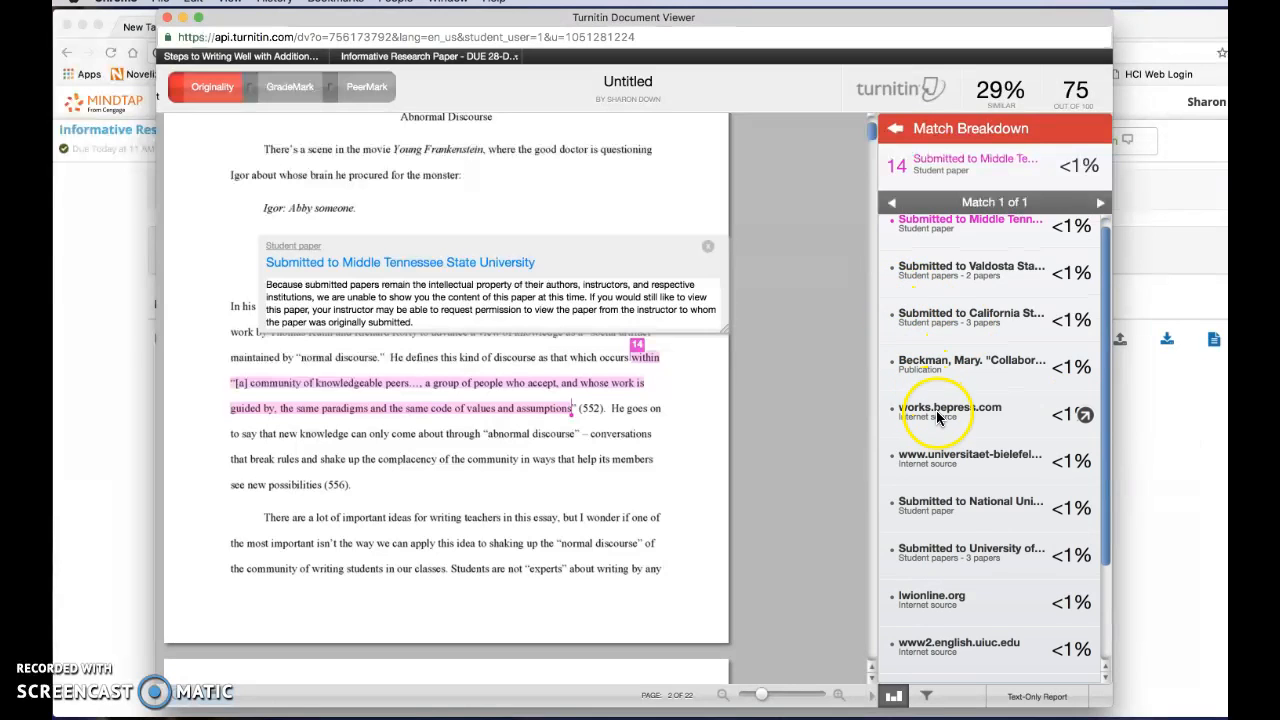
pyautogui.click(950, 408)
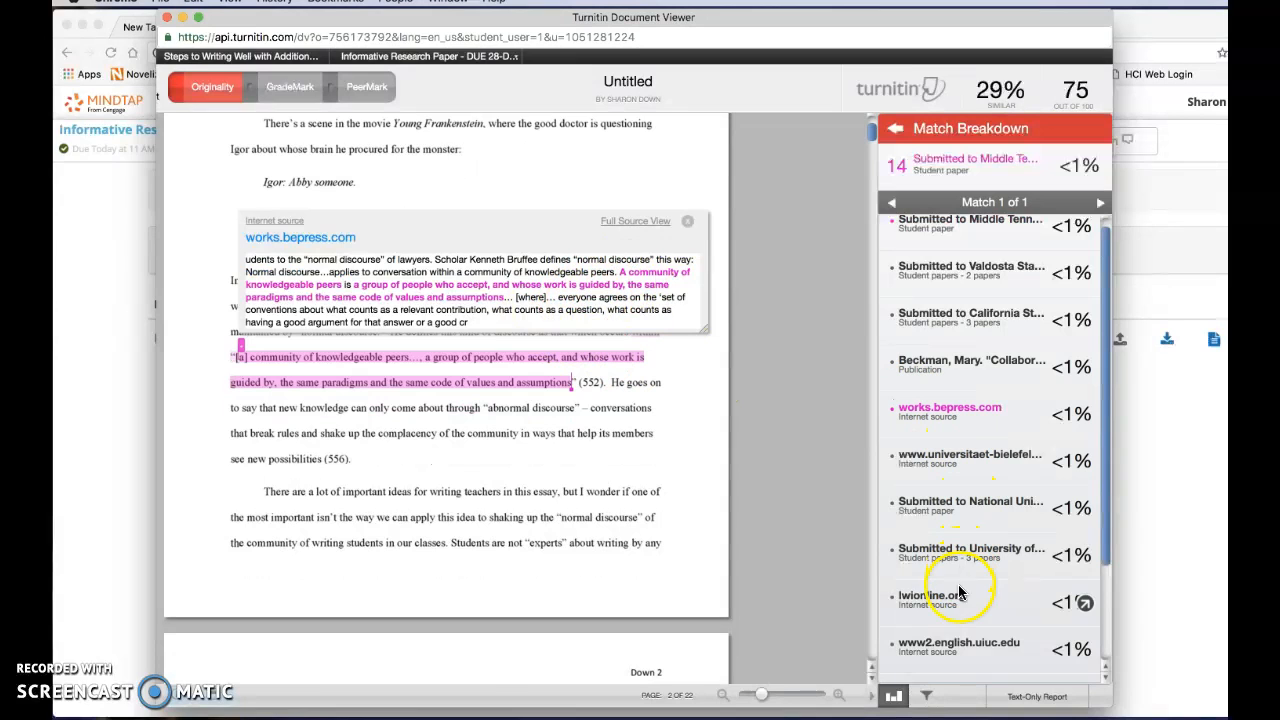
pyautogui.click(930, 596)
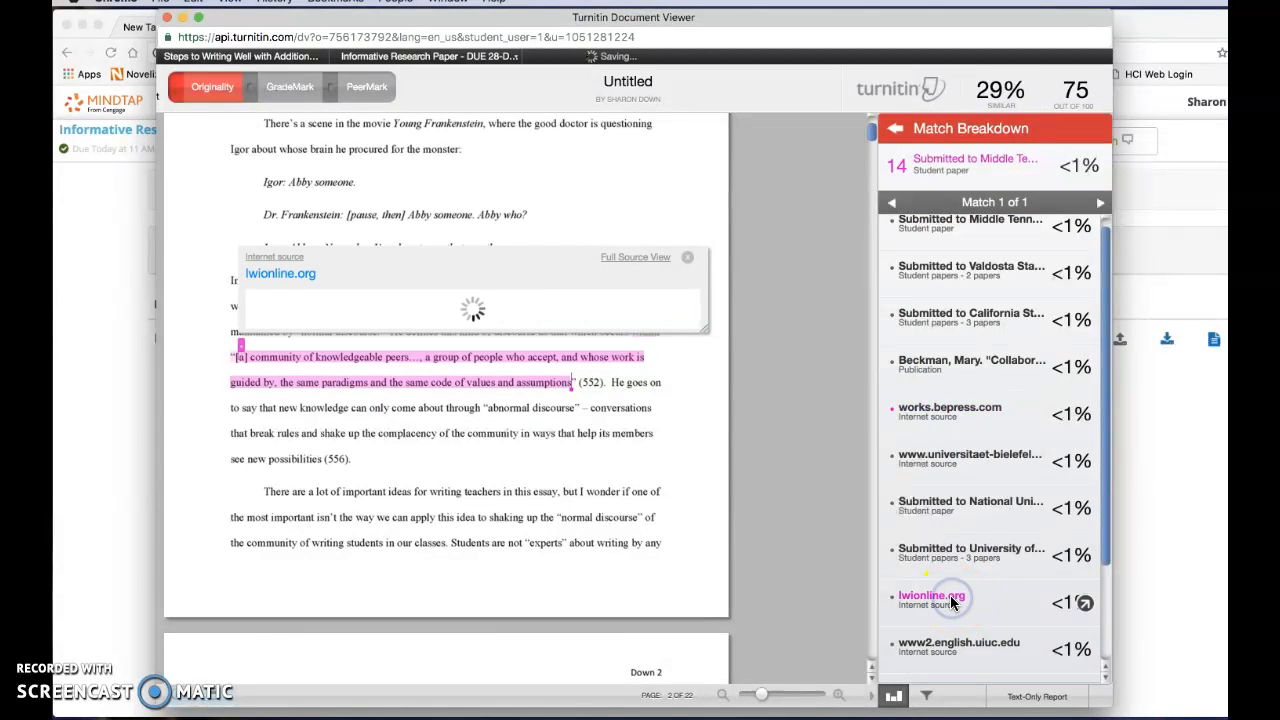
pyautogui.click(931, 595)
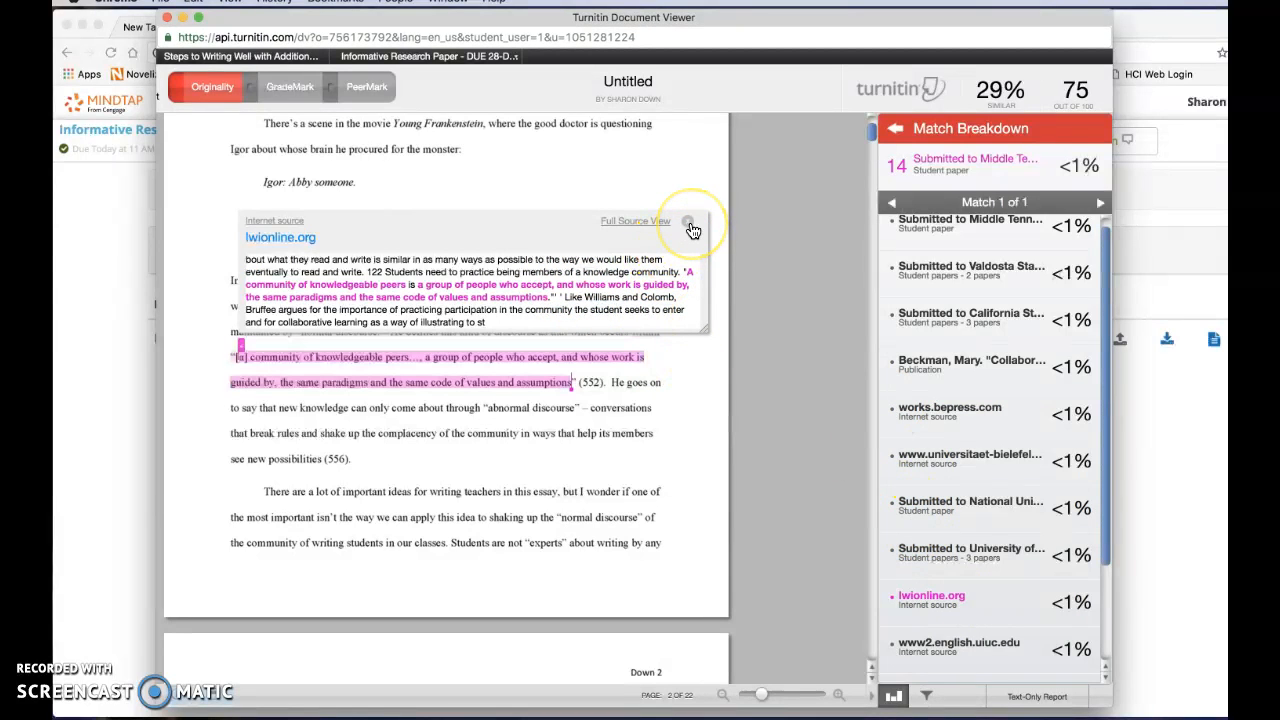
pyautogui.click(688, 222)
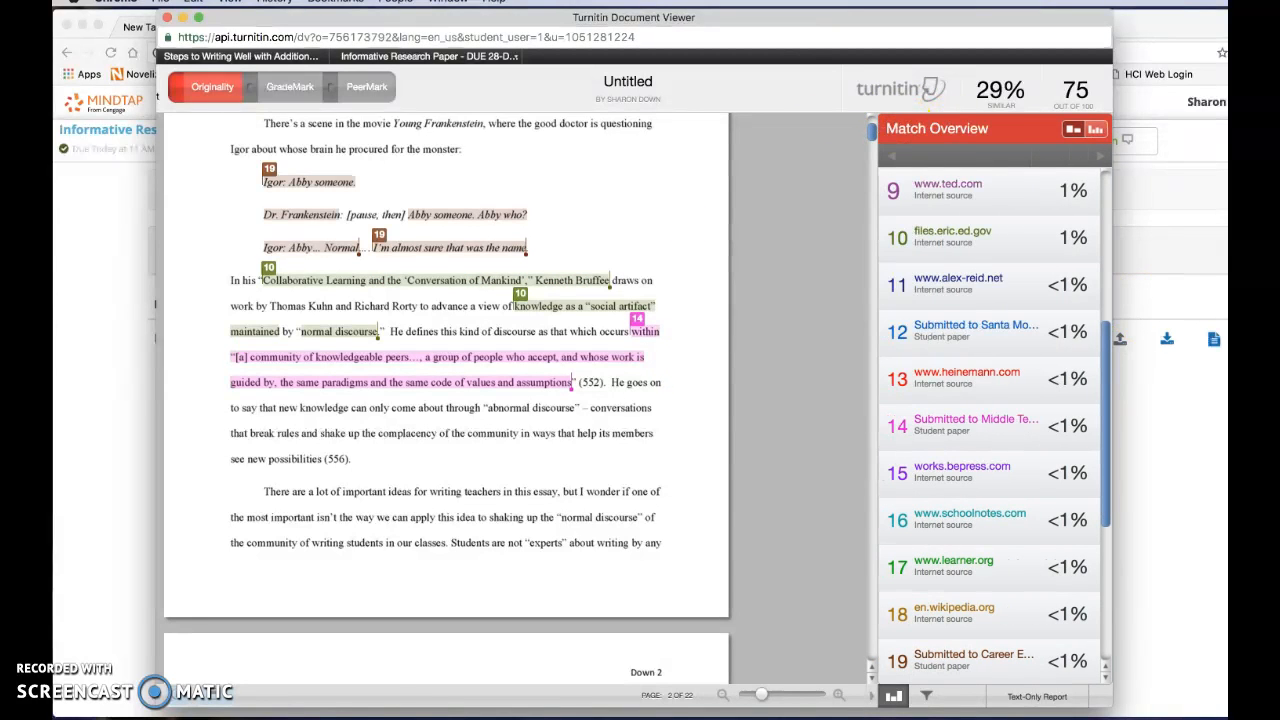
pyautogui.moveTo(735, 620)
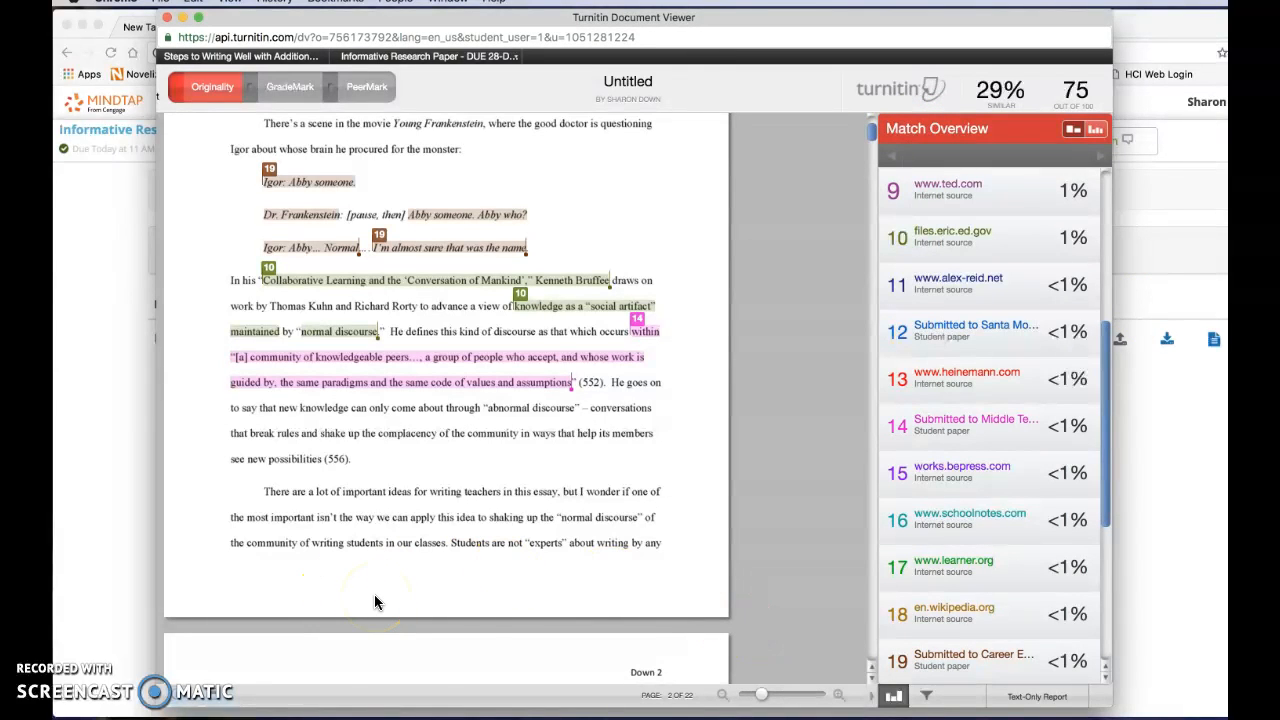
pyautogui.moveTo(180, 554)
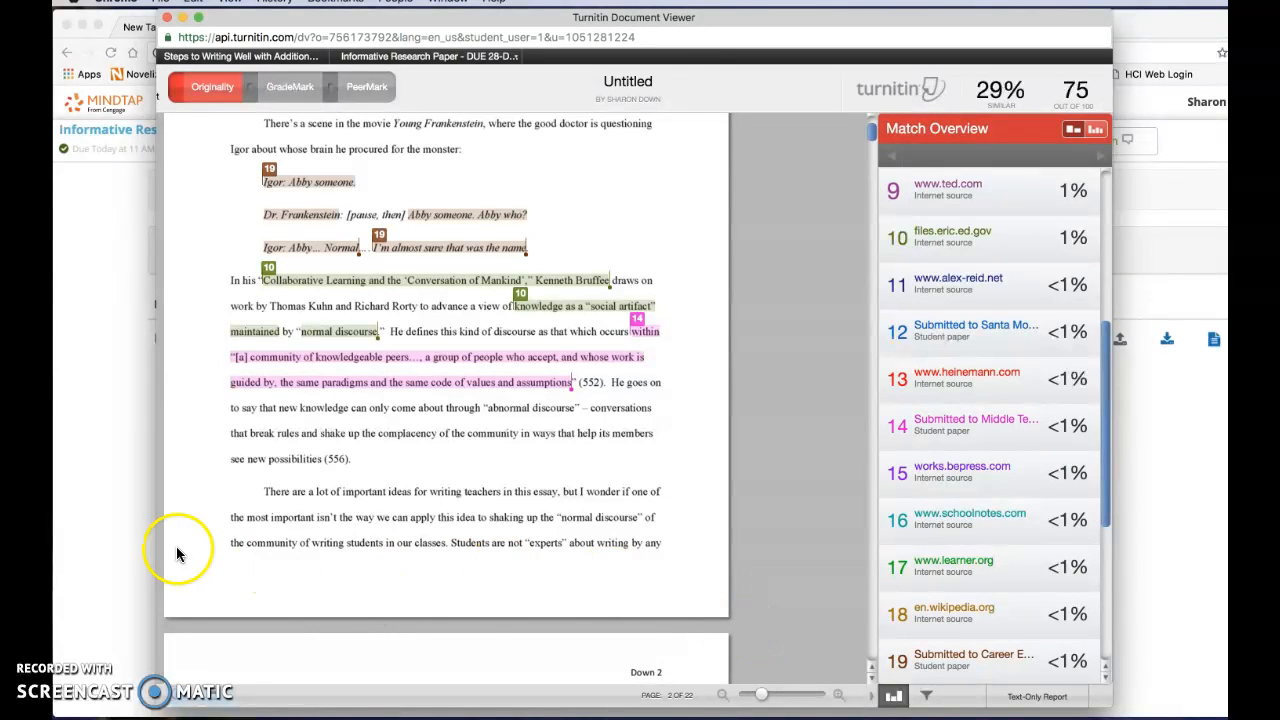
pyautogui.scroll(-3)
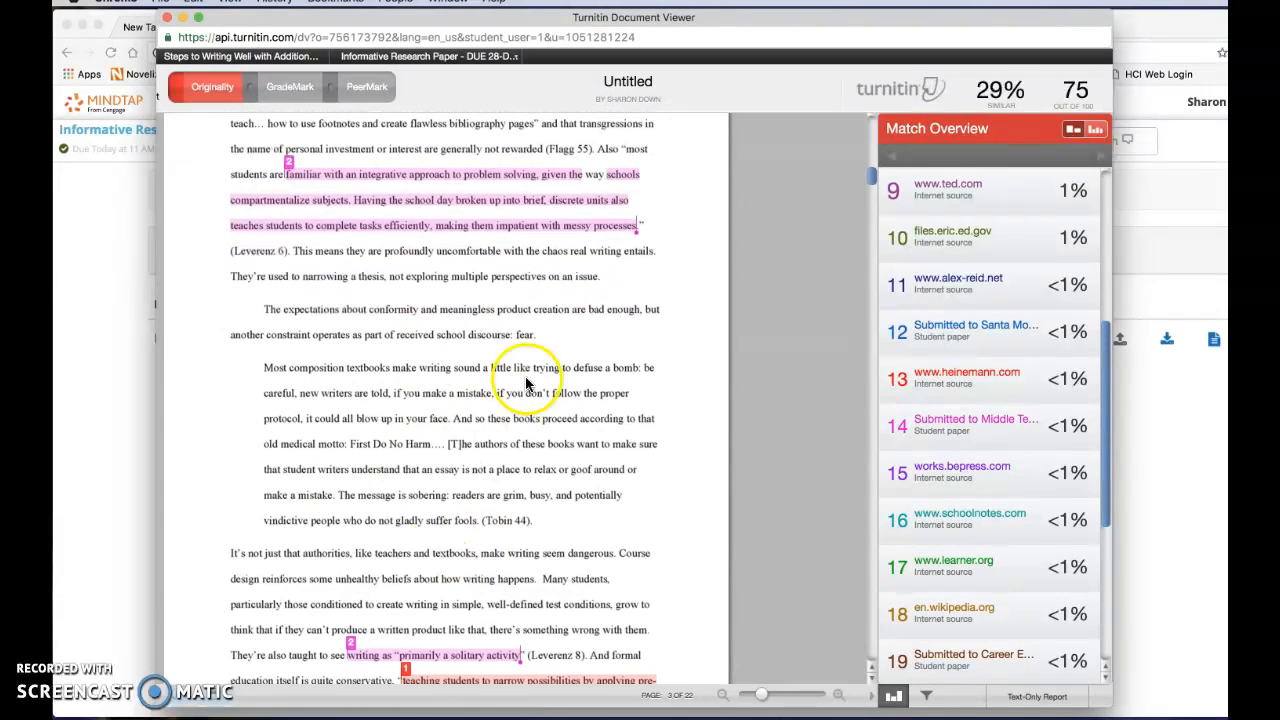
pyautogui.moveTo(537, 529)
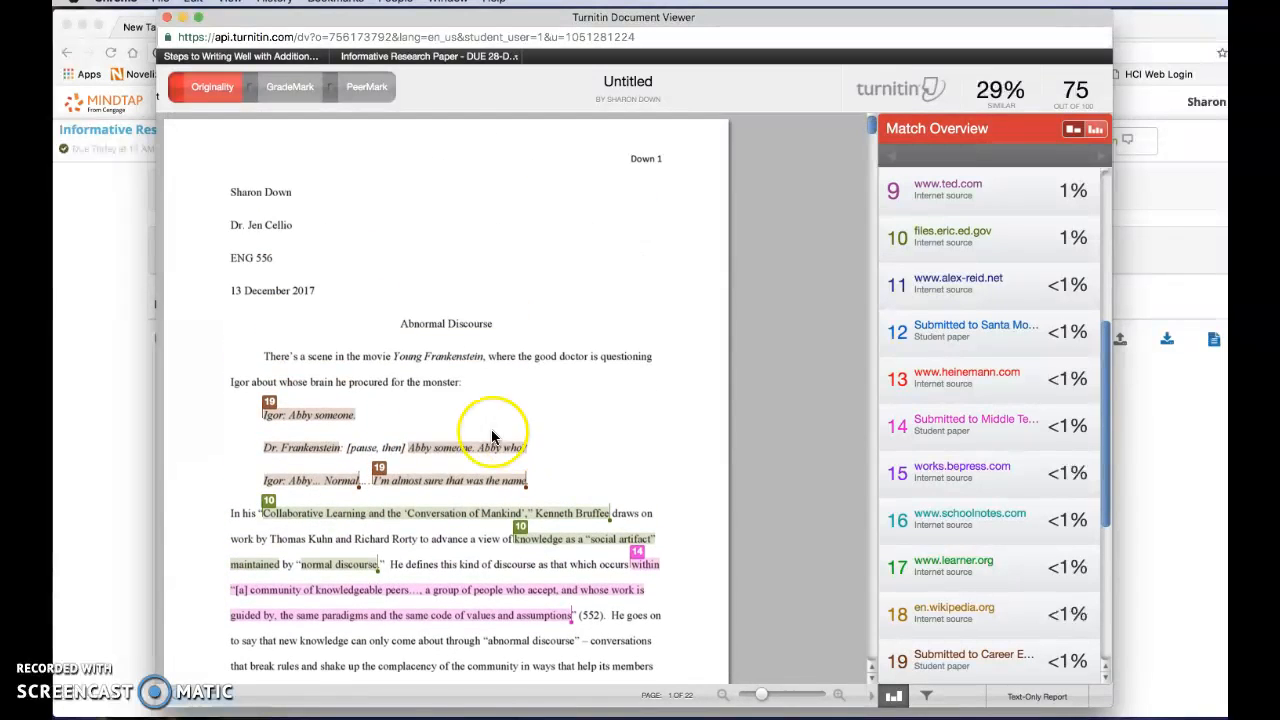
pyautogui.scroll(-3)
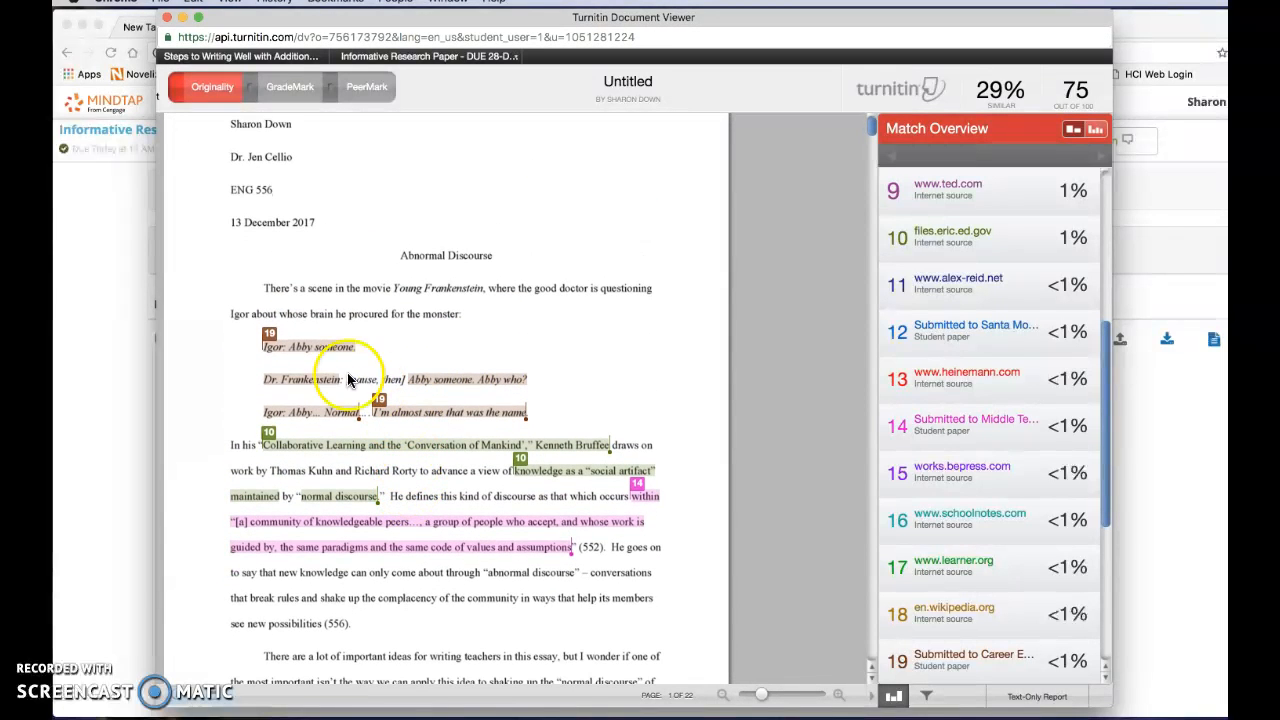
pyautogui.moveTo(593, 575)
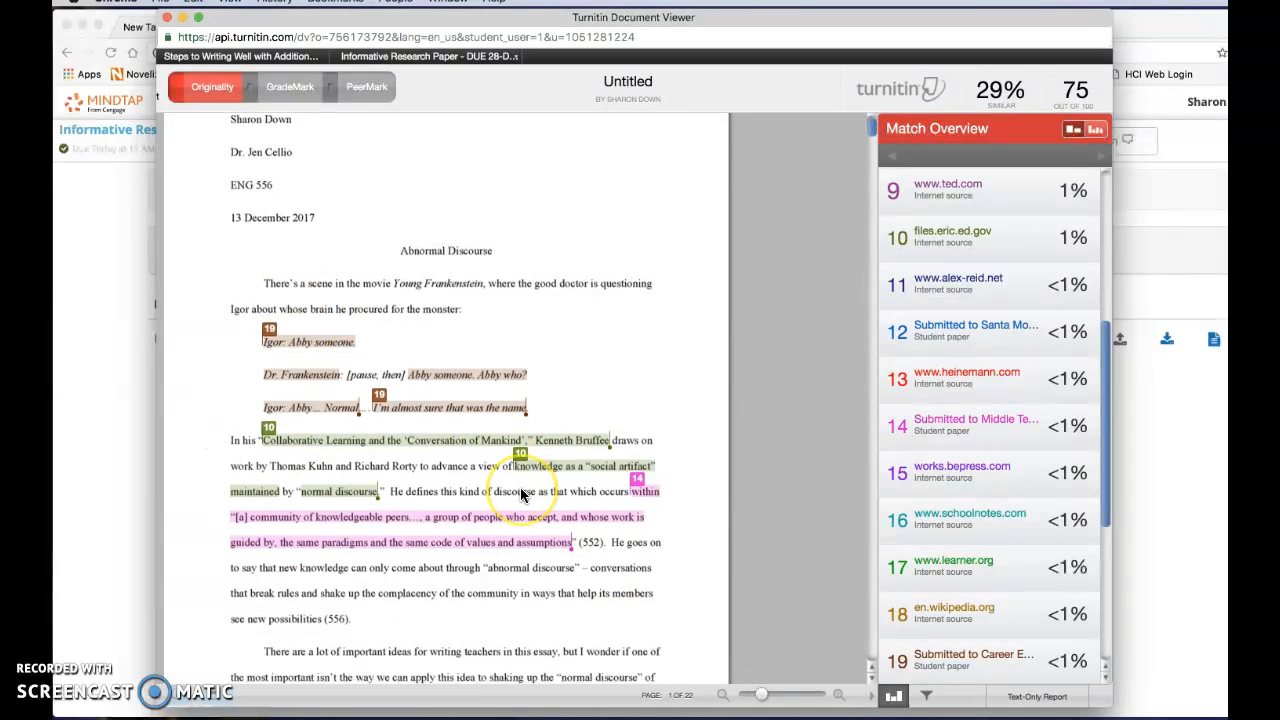
pyautogui.scroll(-3)
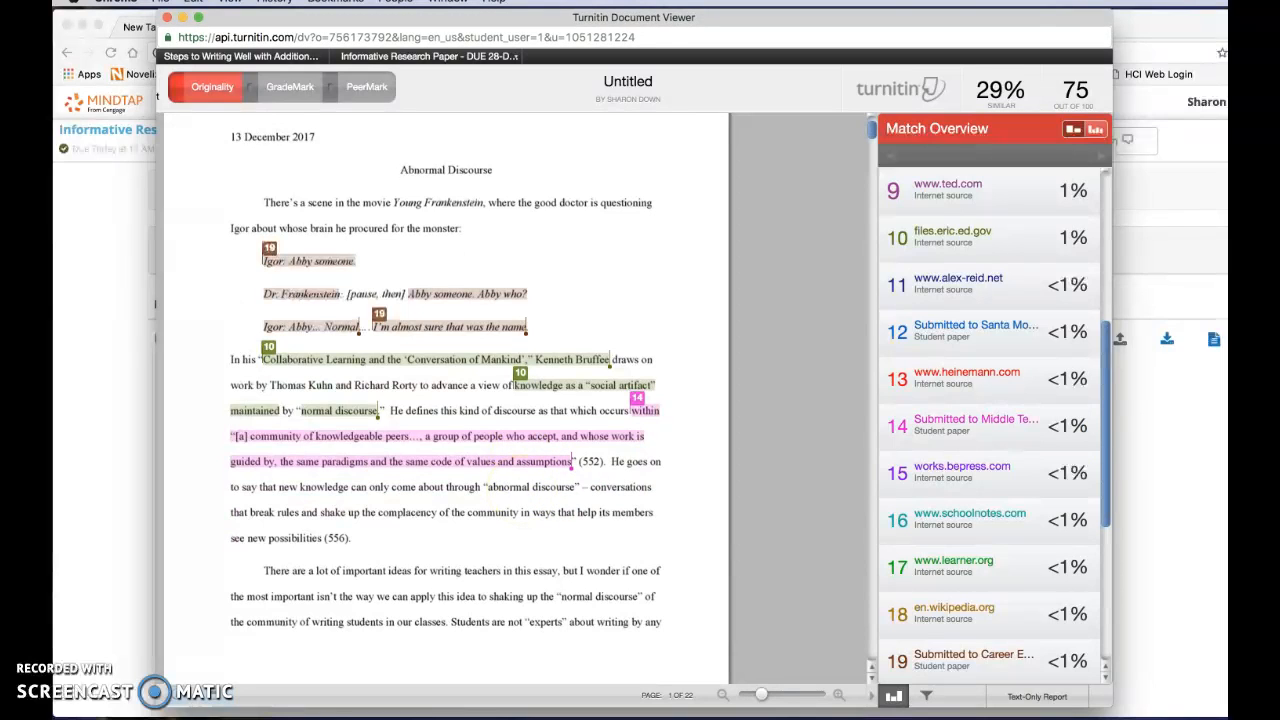
pyautogui.moveTo(793, 480)
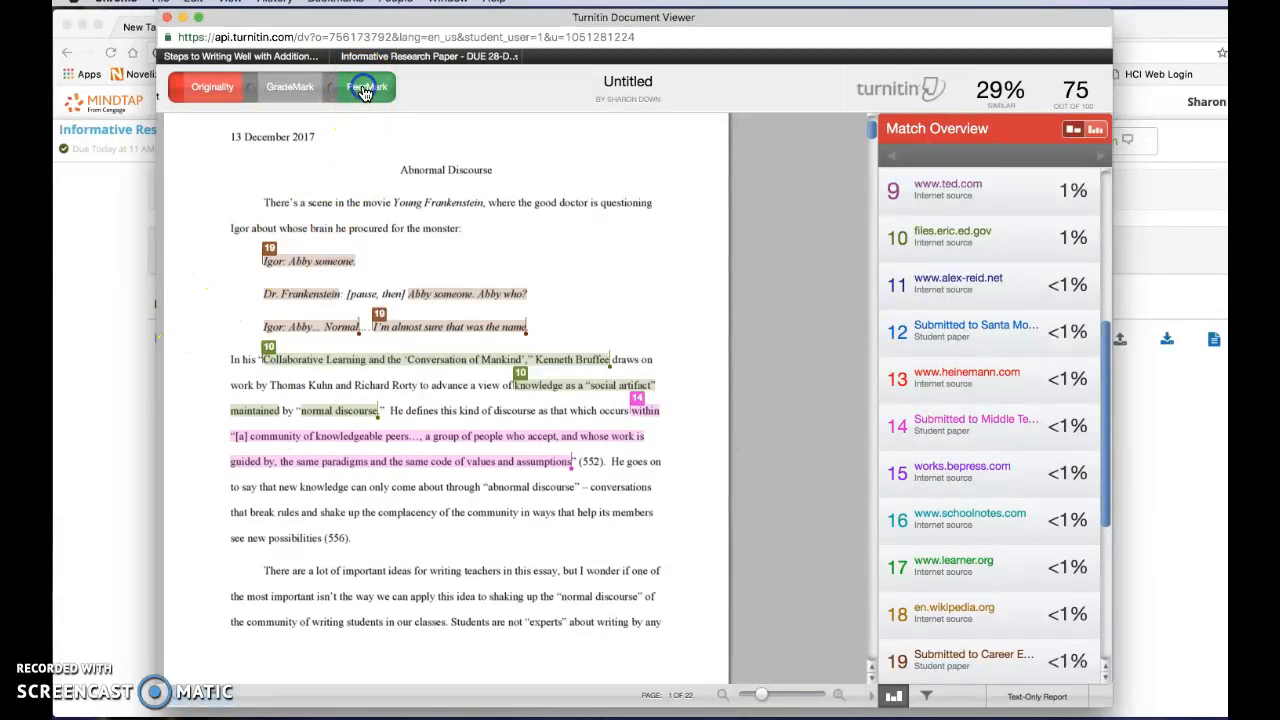
# Step: Check the PeerMark reviews, questions & answers and comments lists, all showing no reviews
pyautogui.click(366, 87)
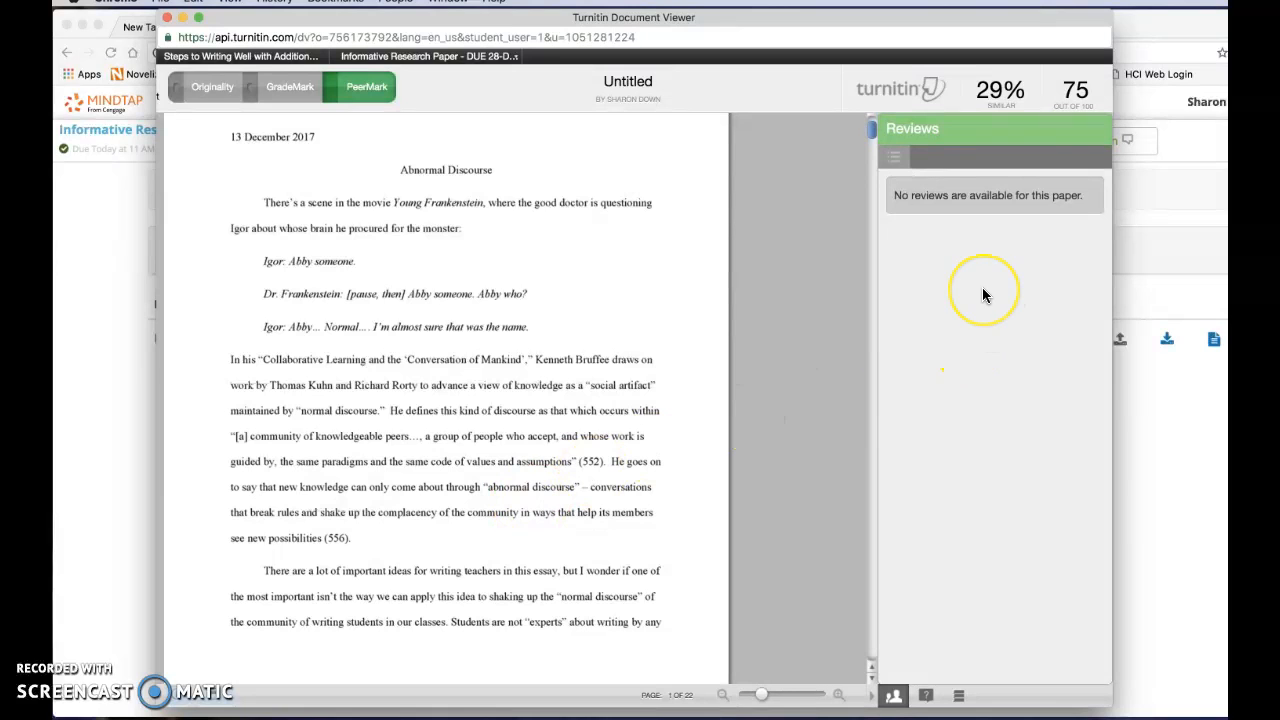
pyautogui.moveTo(968, 278)
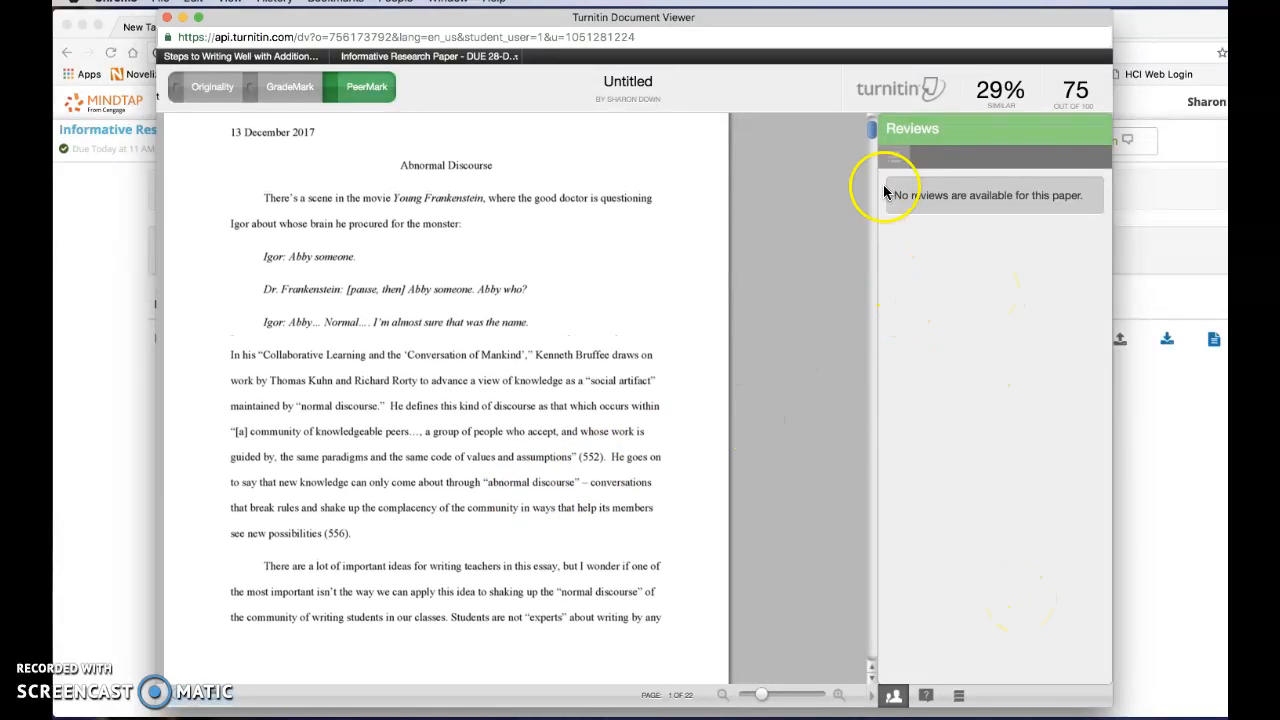
pyautogui.moveTo(884, 354)
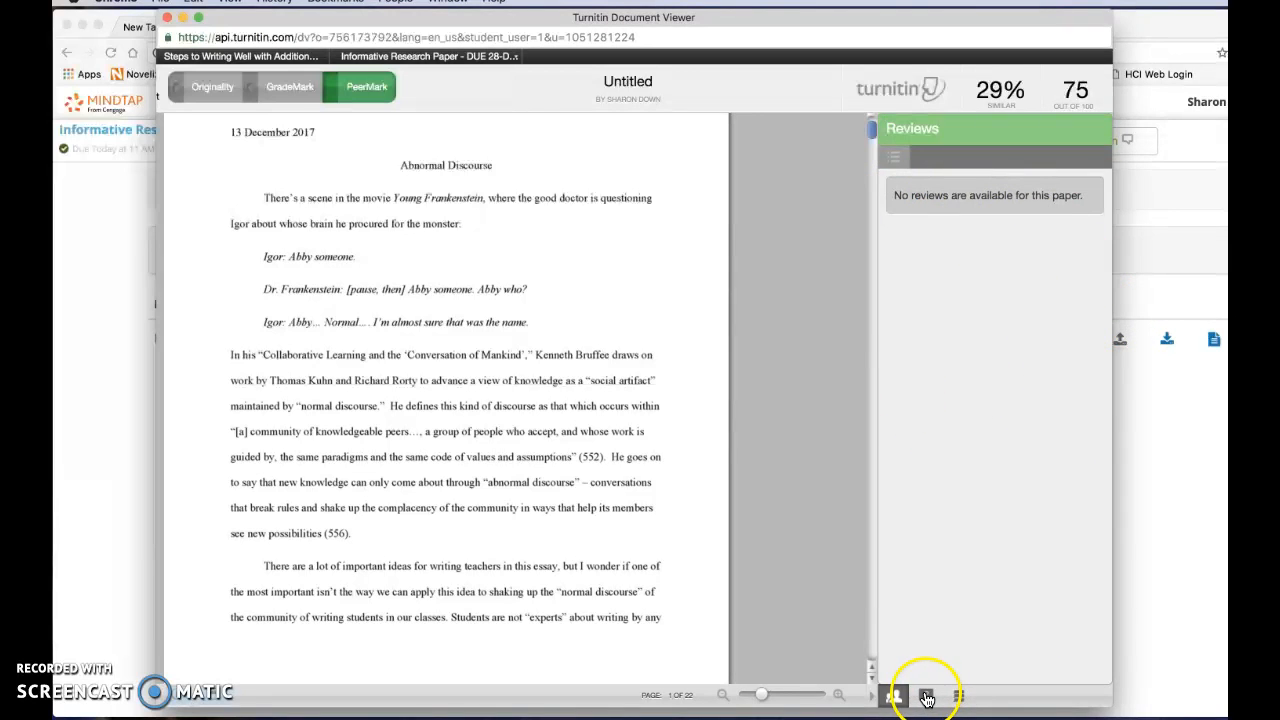
pyautogui.click(925, 695)
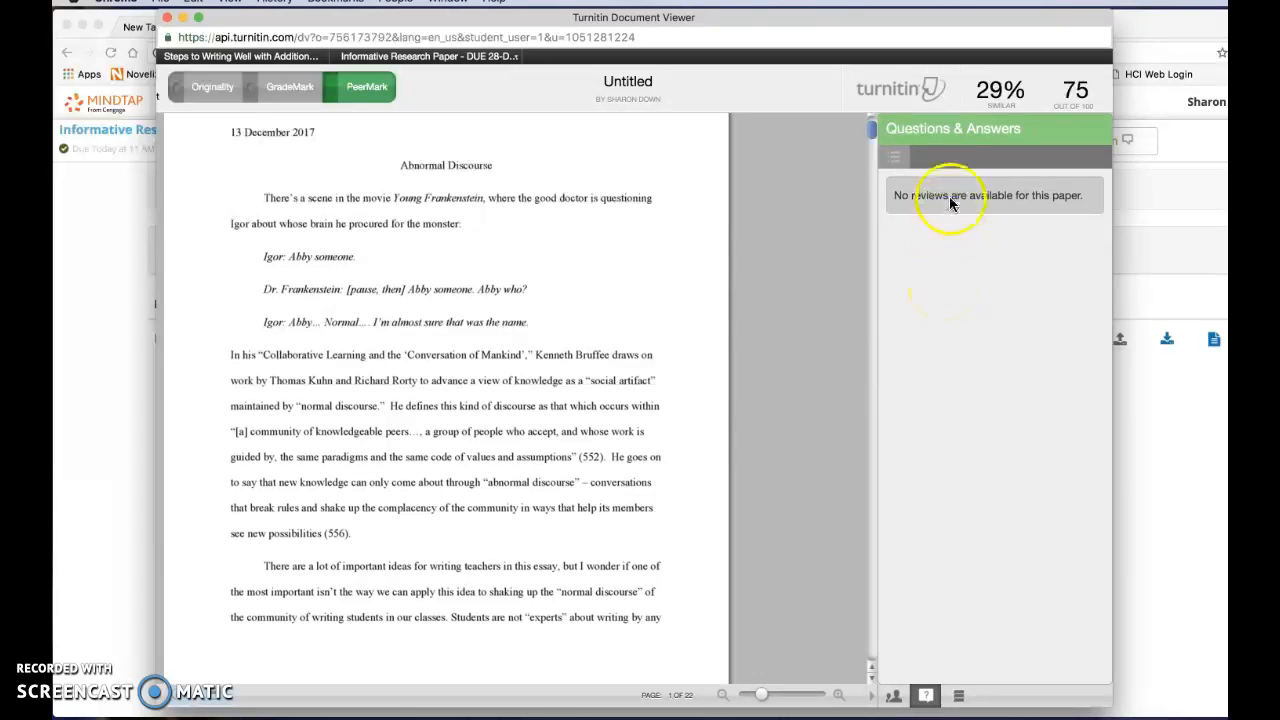
pyautogui.moveTo(975, 327)
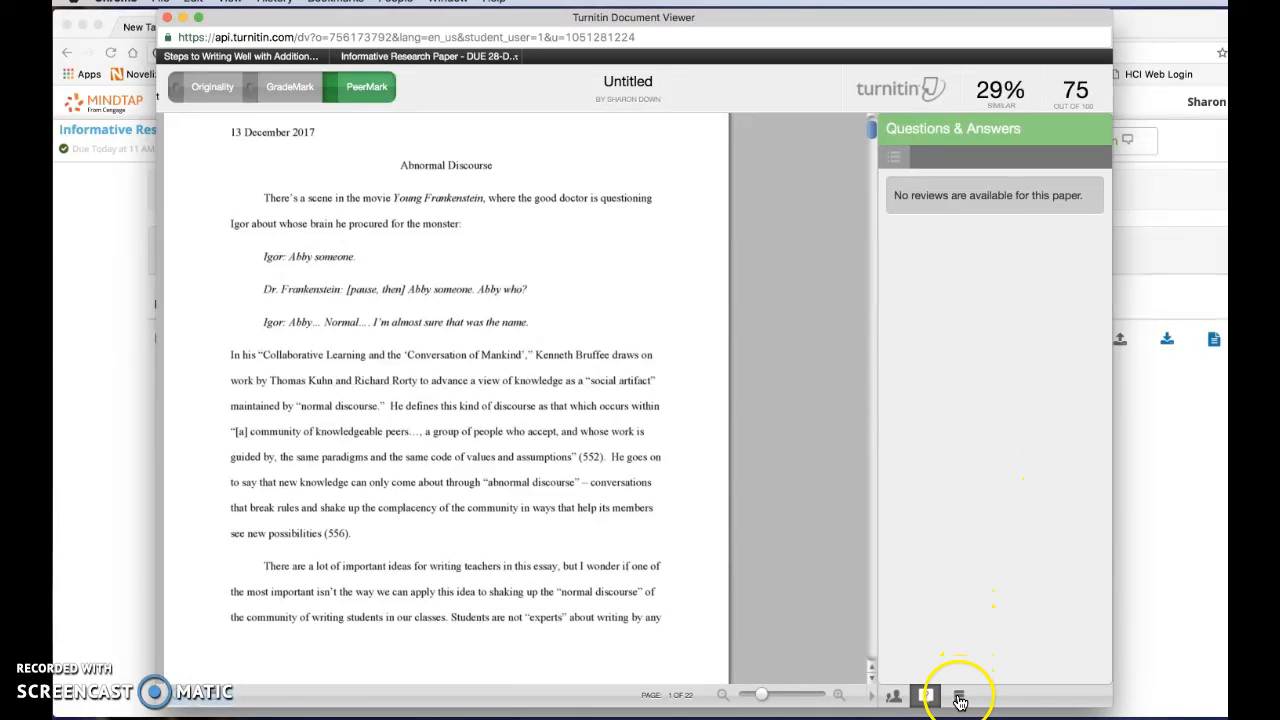
pyautogui.click(959, 695)
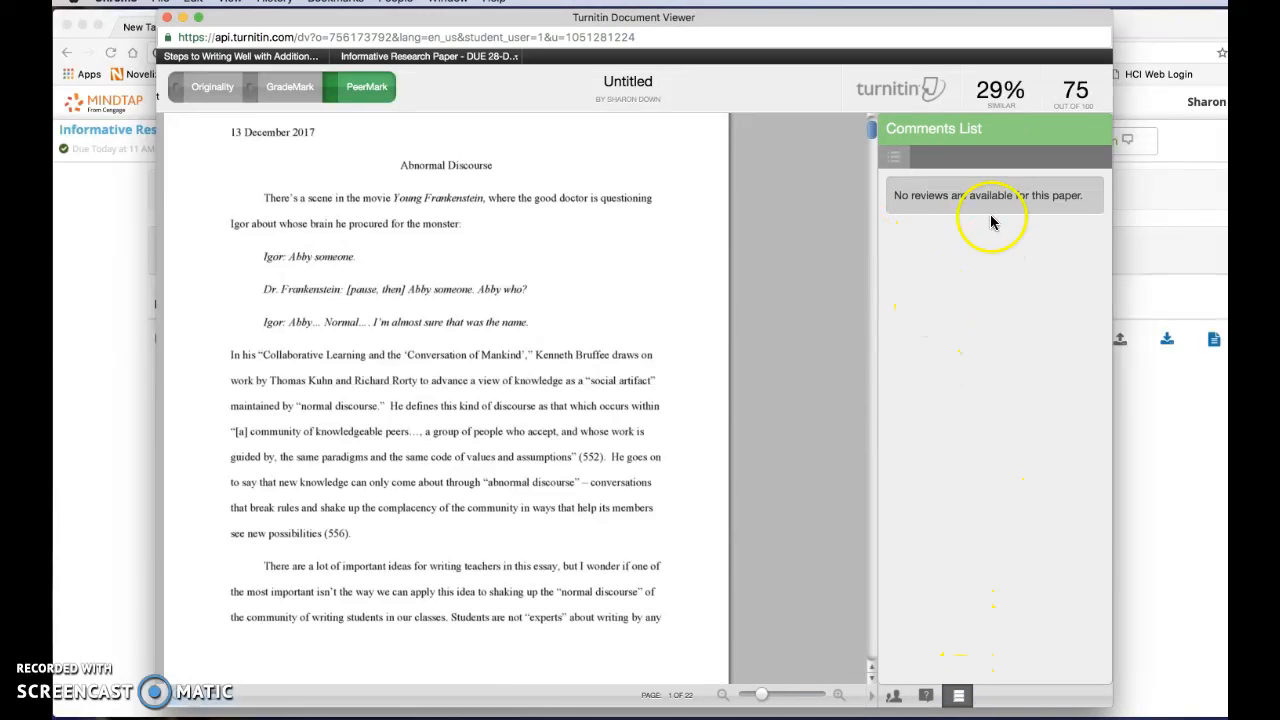
pyautogui.moveTo(1008, 318)
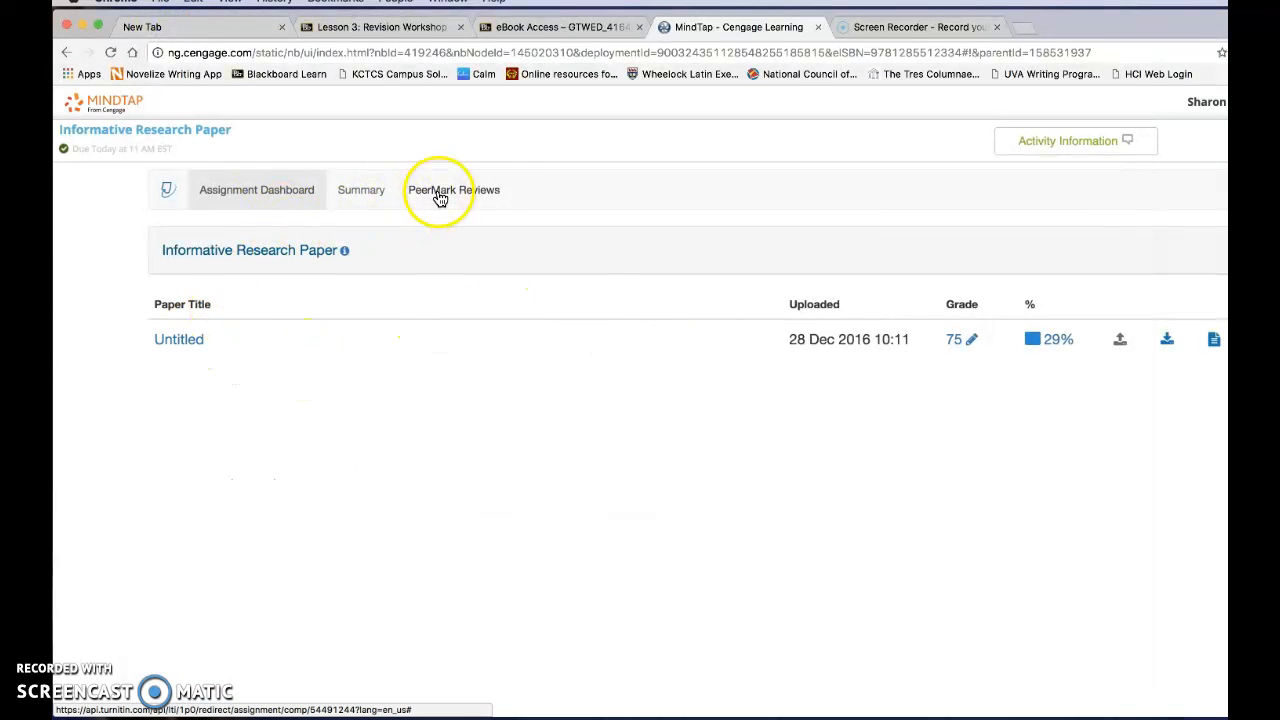
# Step: View the completed self-review of the Untitled paper from the PeerMark Reviews page
pyautogui.click(453, 190)
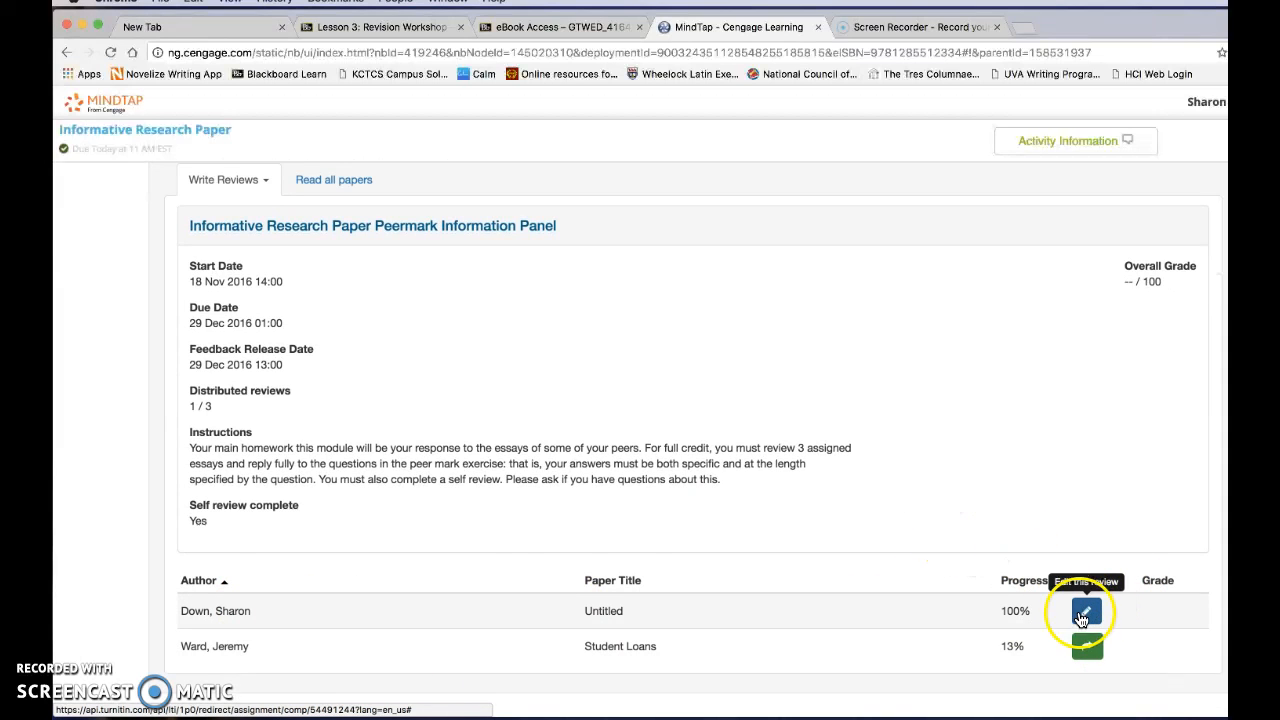
pyautogui.click(1086, 610)
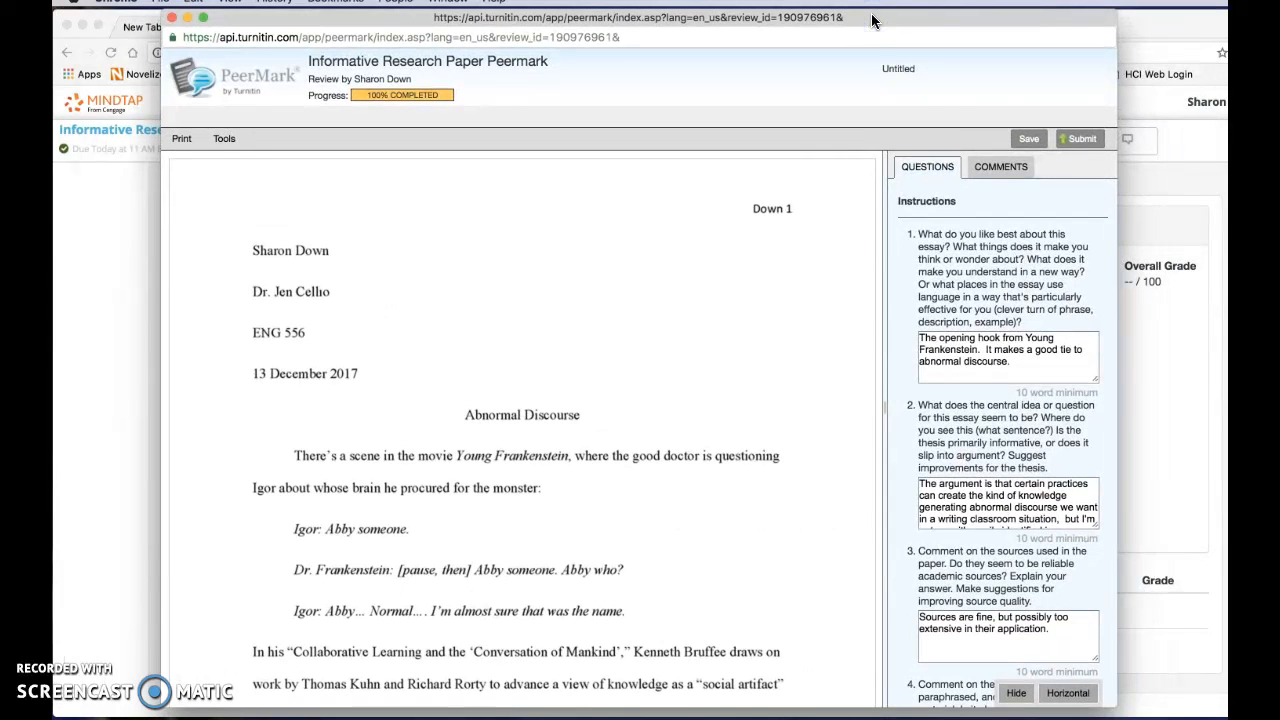
pyautogui.scroll(-3)
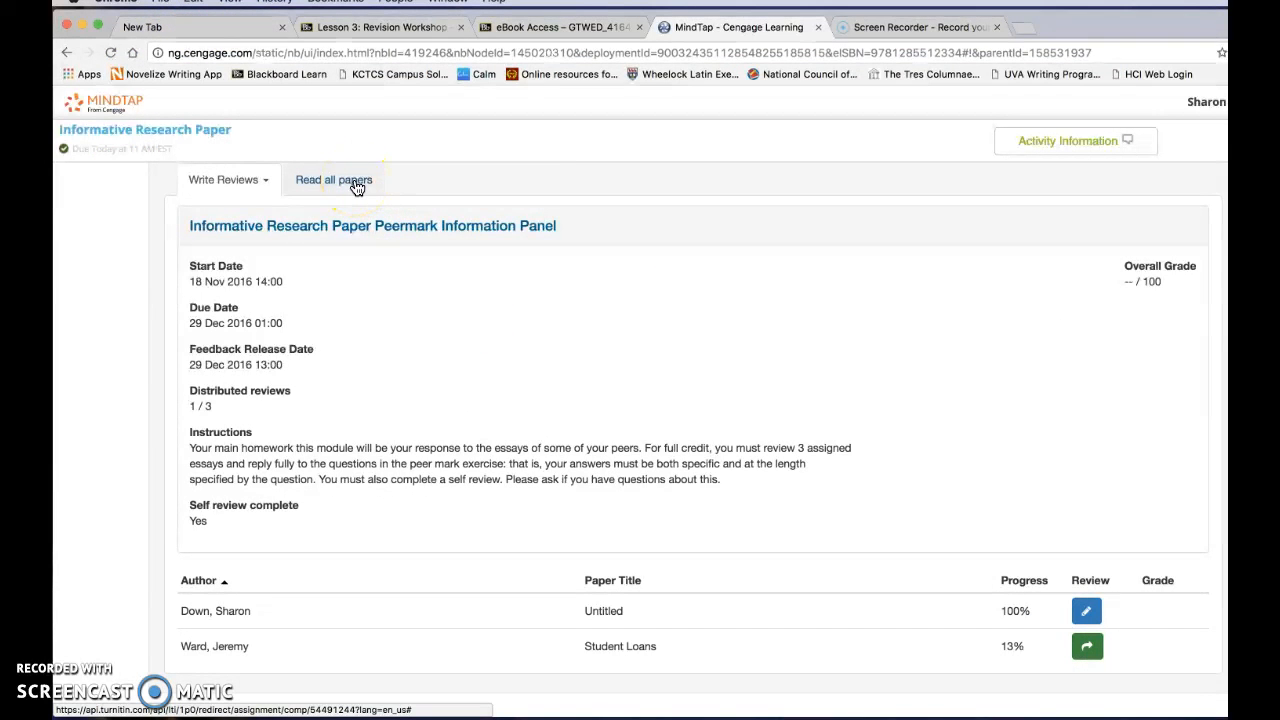
# Step: List all classmates' submitted papers and select Informative with Memo for viewing
pyautogui.click(334, 179)
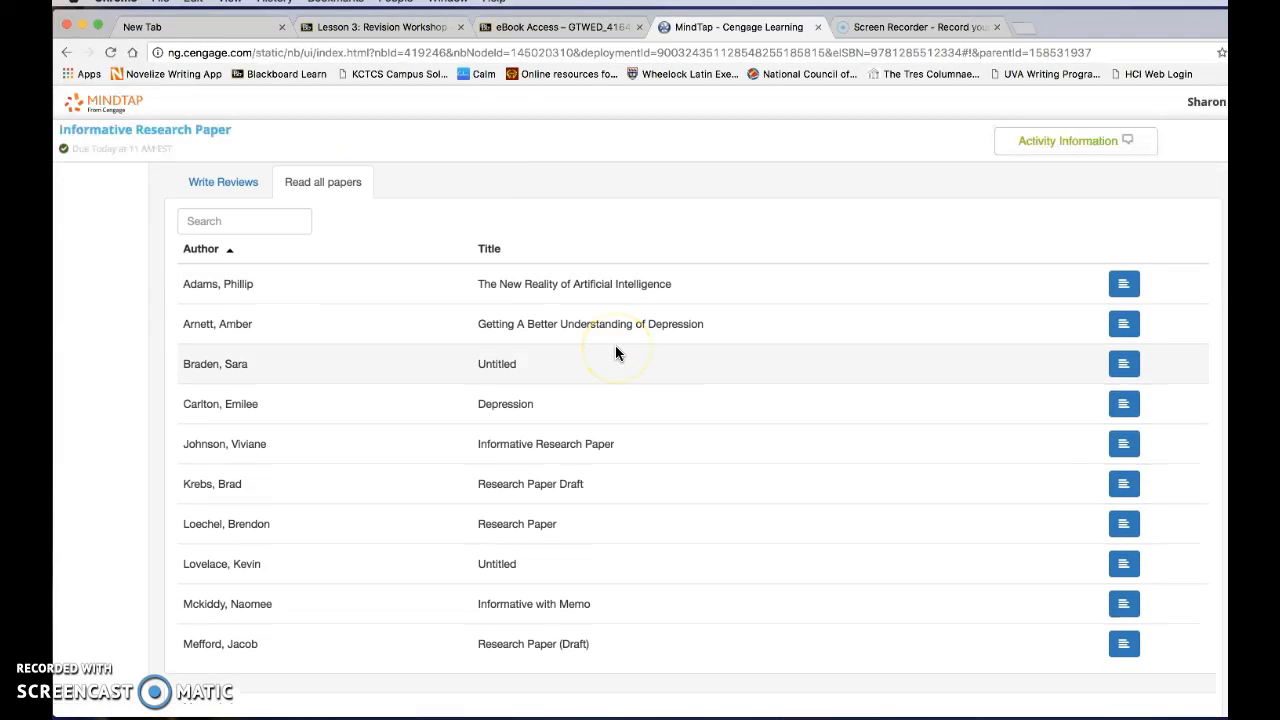
pyautogui.moveTo(851, 379)
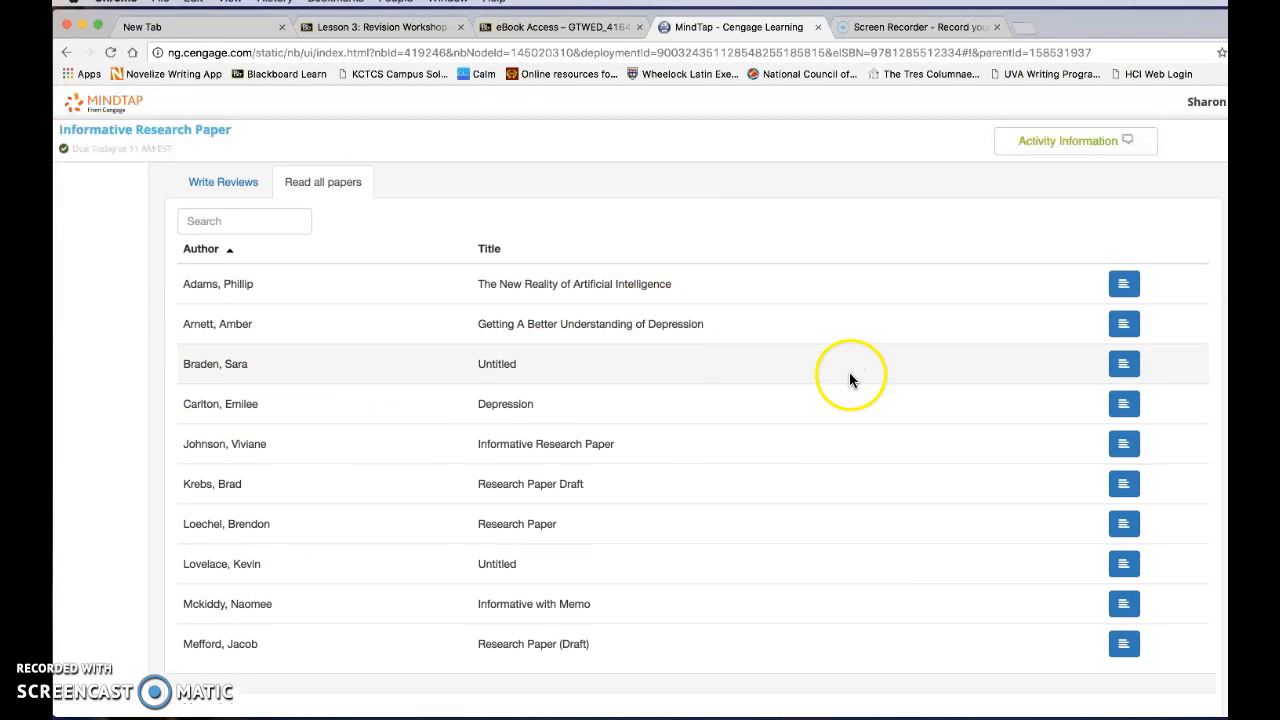
pyautogui.moveTo(753, 467)
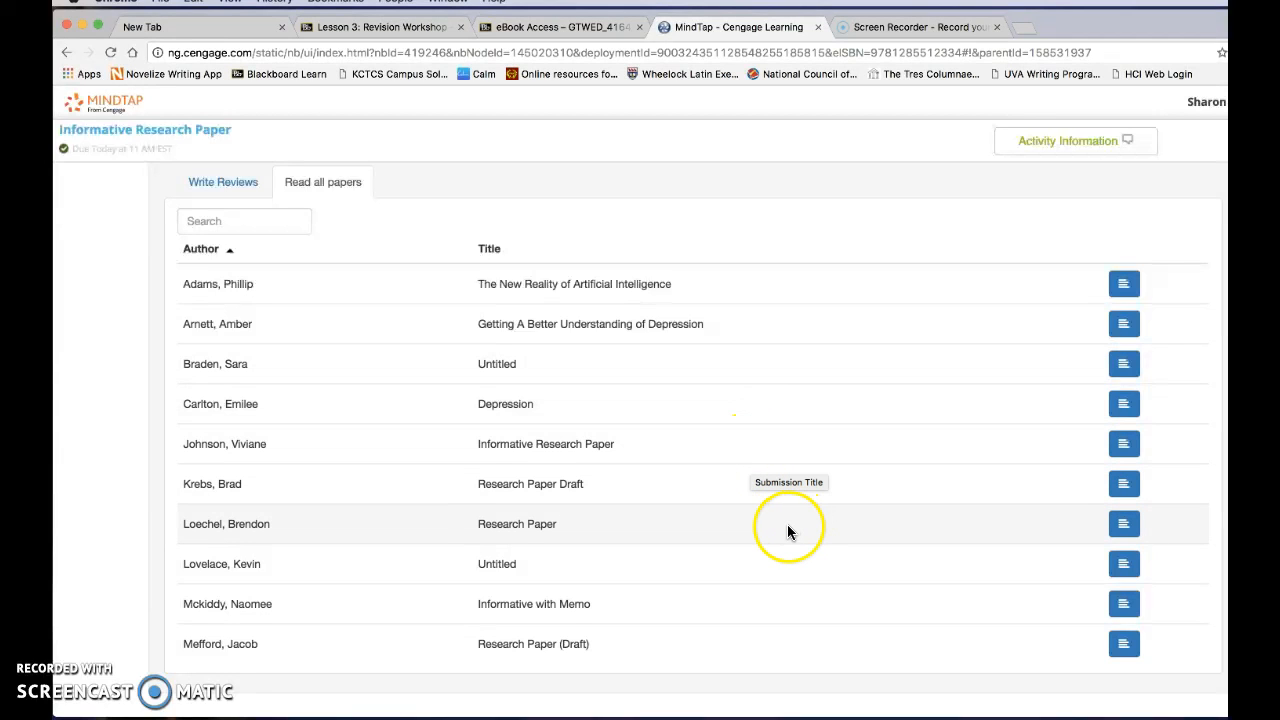
pyautogui.moveTo(1123, 603)
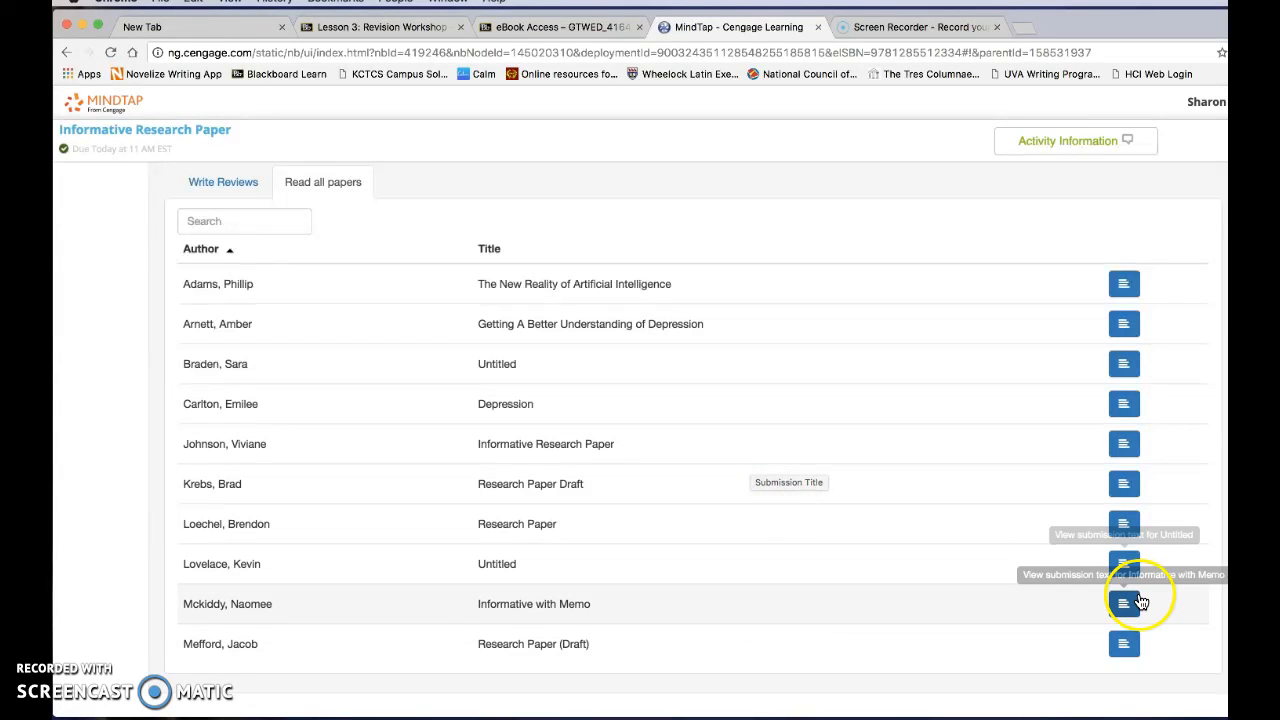
pyautogui.click(1123, 603)
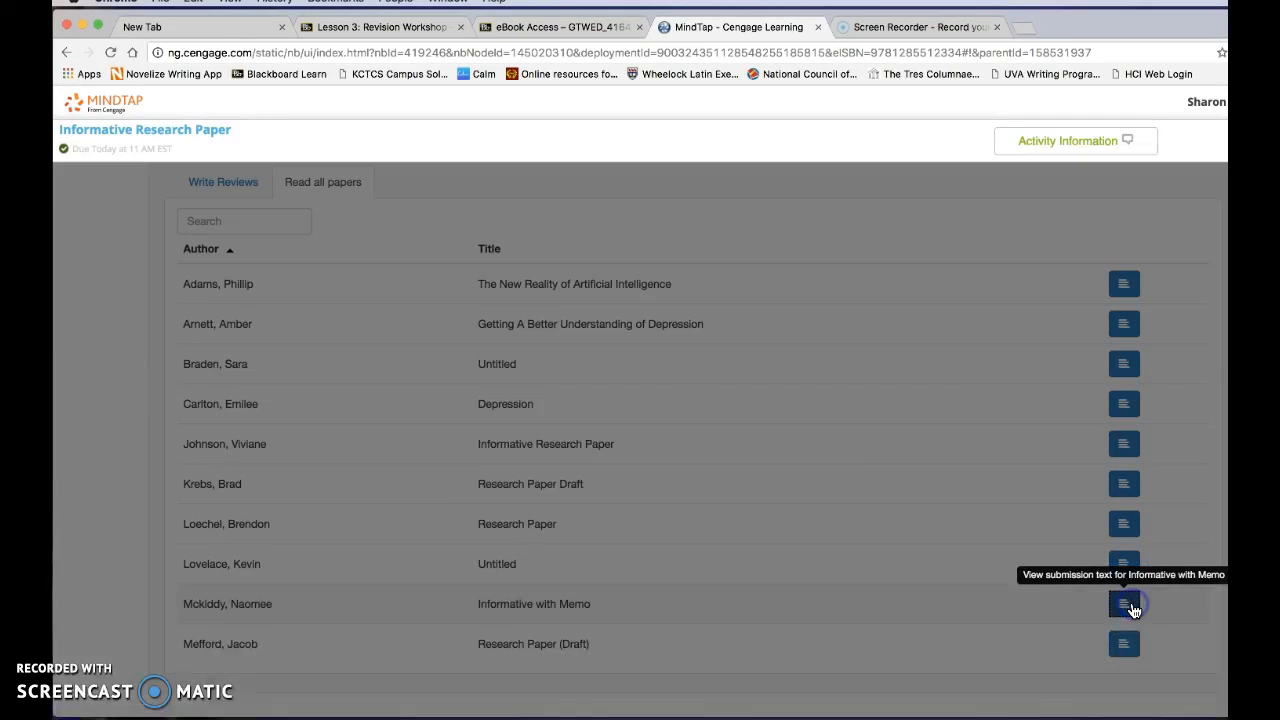
# Step: Read through the Informative with Memo submission text to its end
pyautogui.click(1123, 603)
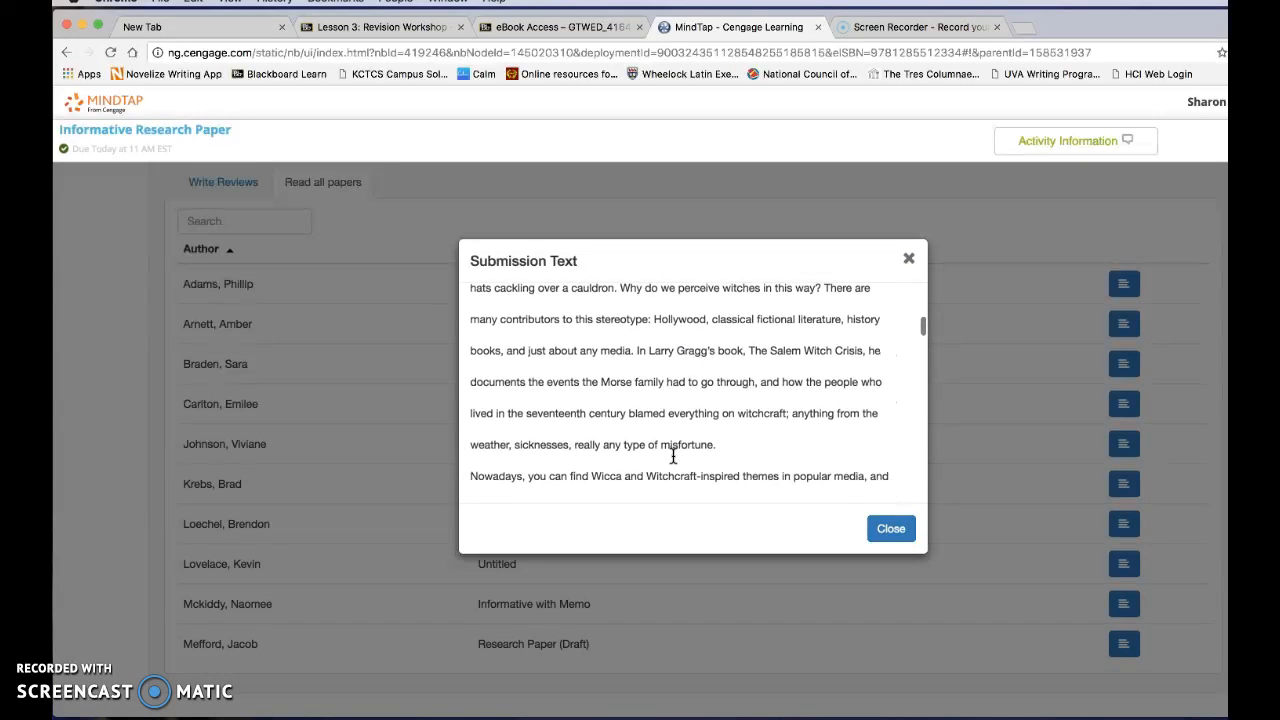
pyautogui.scroll(-3)
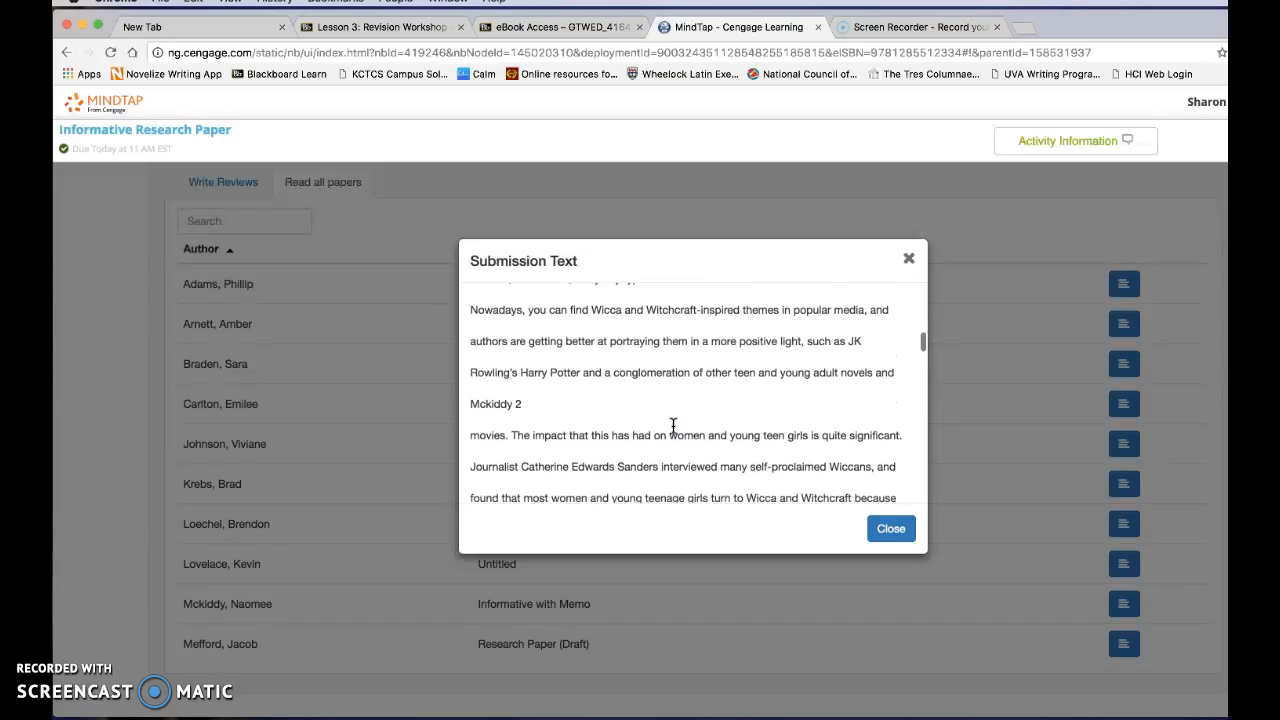
pyautogui.scroll(-3)
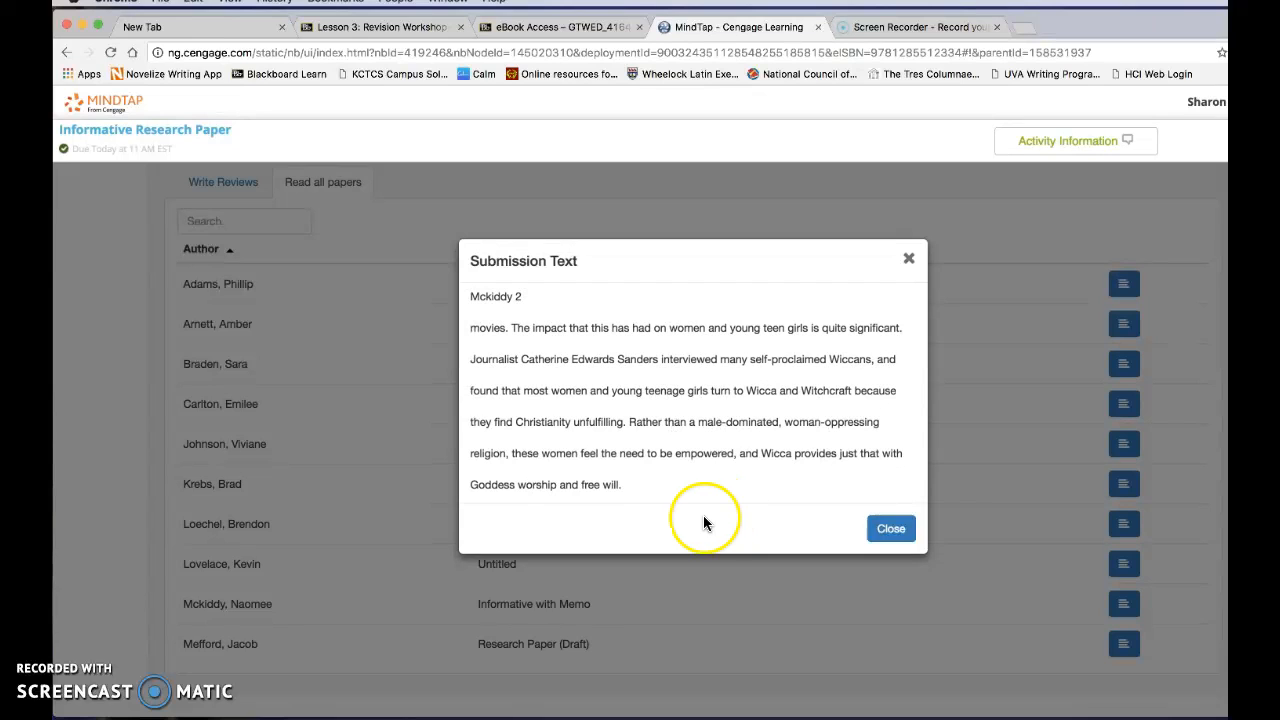
pyautogui.moveTo(648, 200)
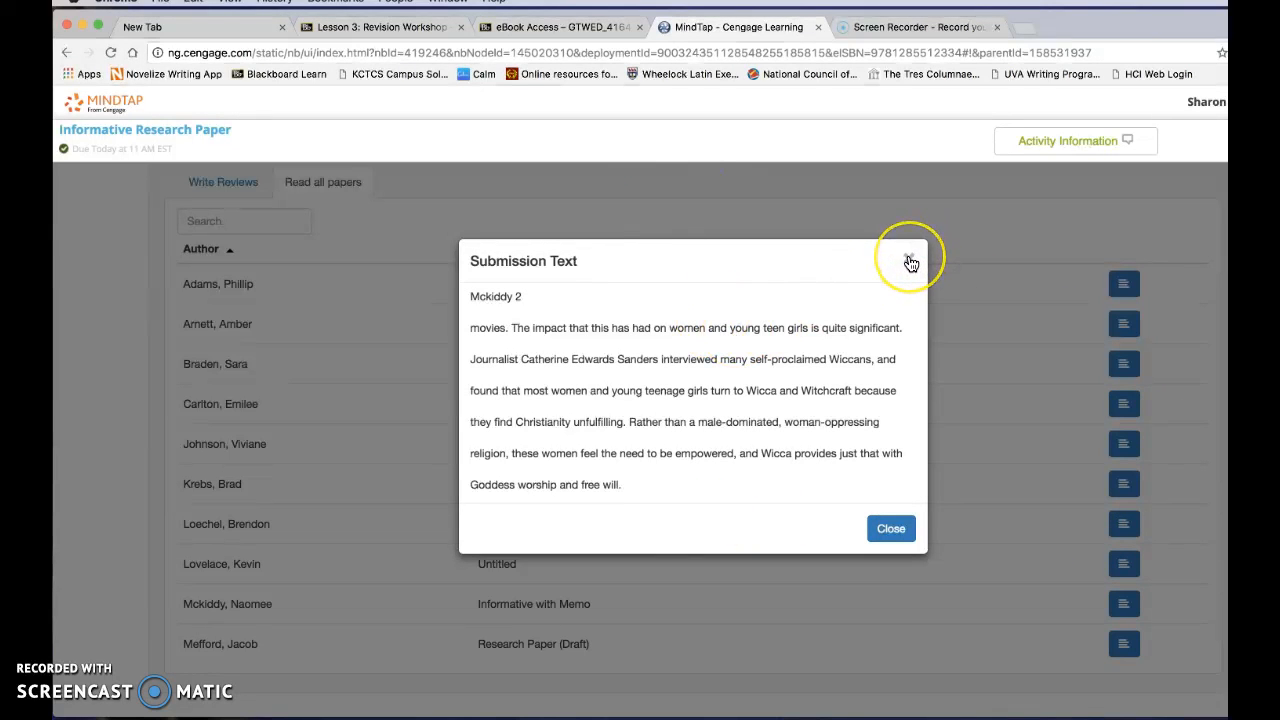
pyautogui.moveTo(911, 254)
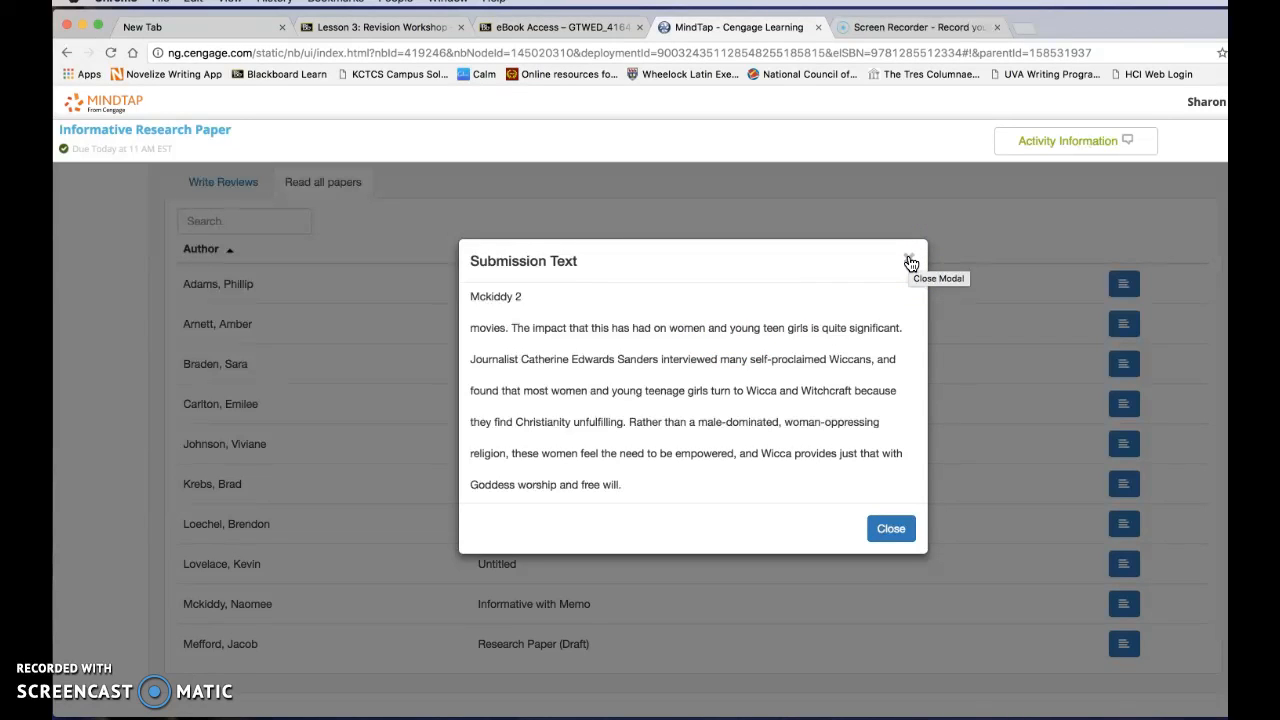
pyautogui.moveTo(909, 258)
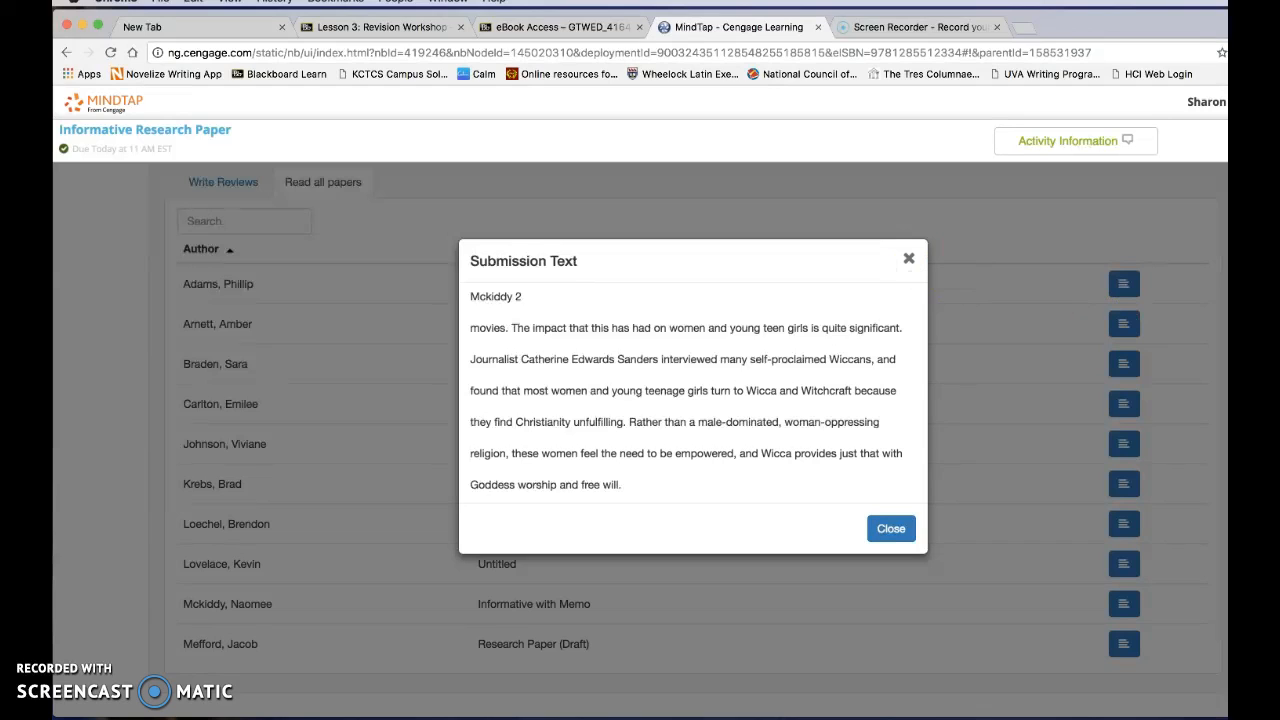